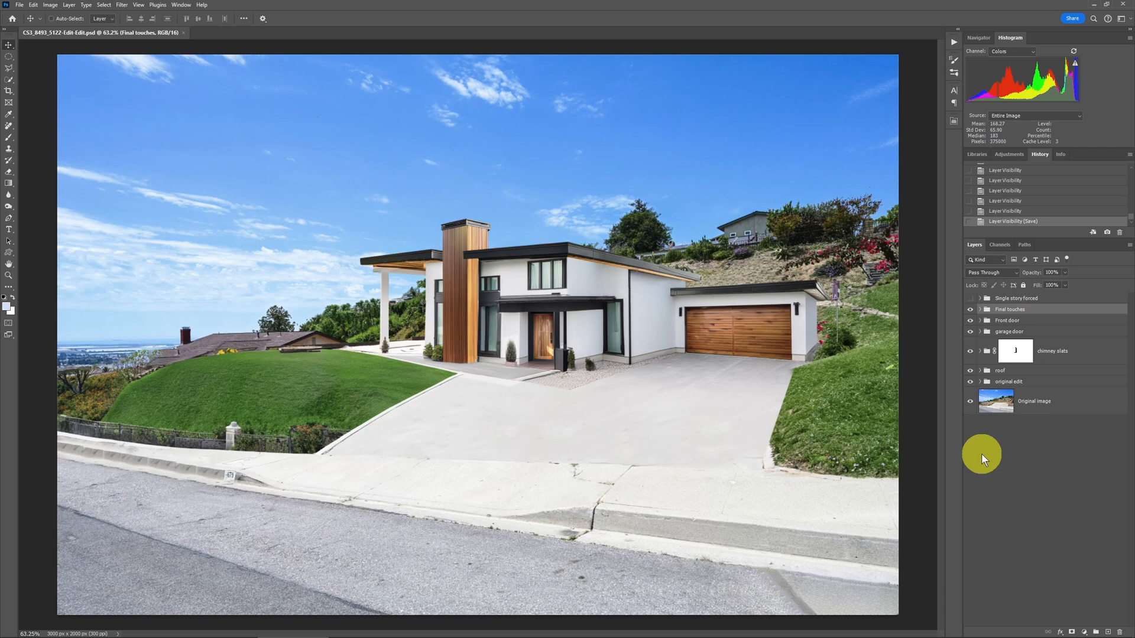
Show the original empty-lot photo alone and scroll the PDF to the A3.0 elevations sheet
left_click(970, 298)
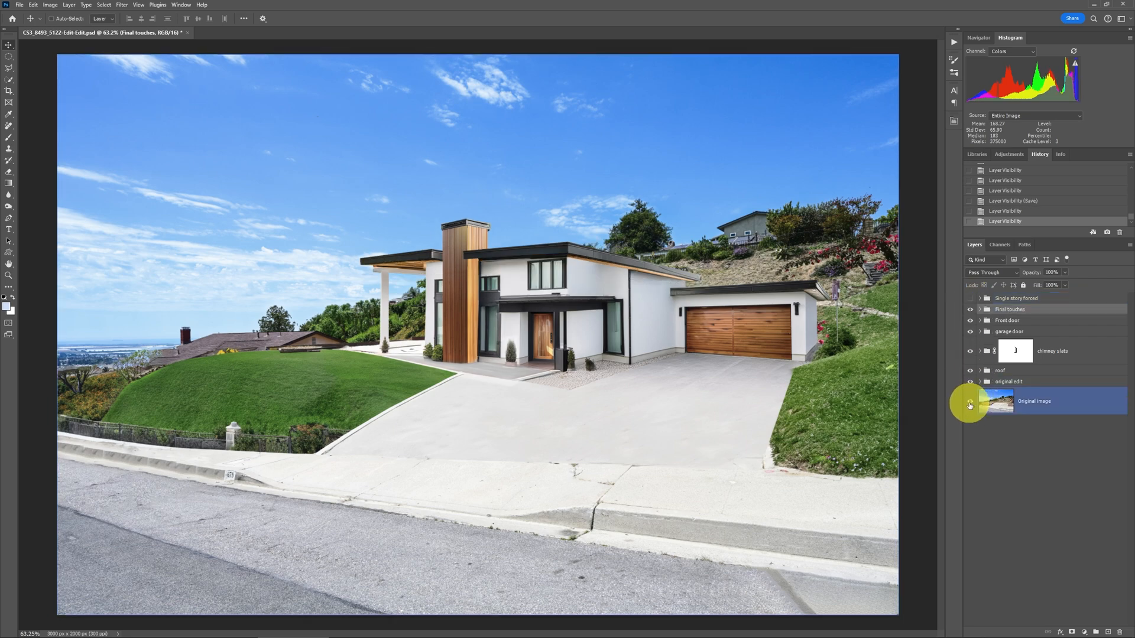
left_click(969, 403)
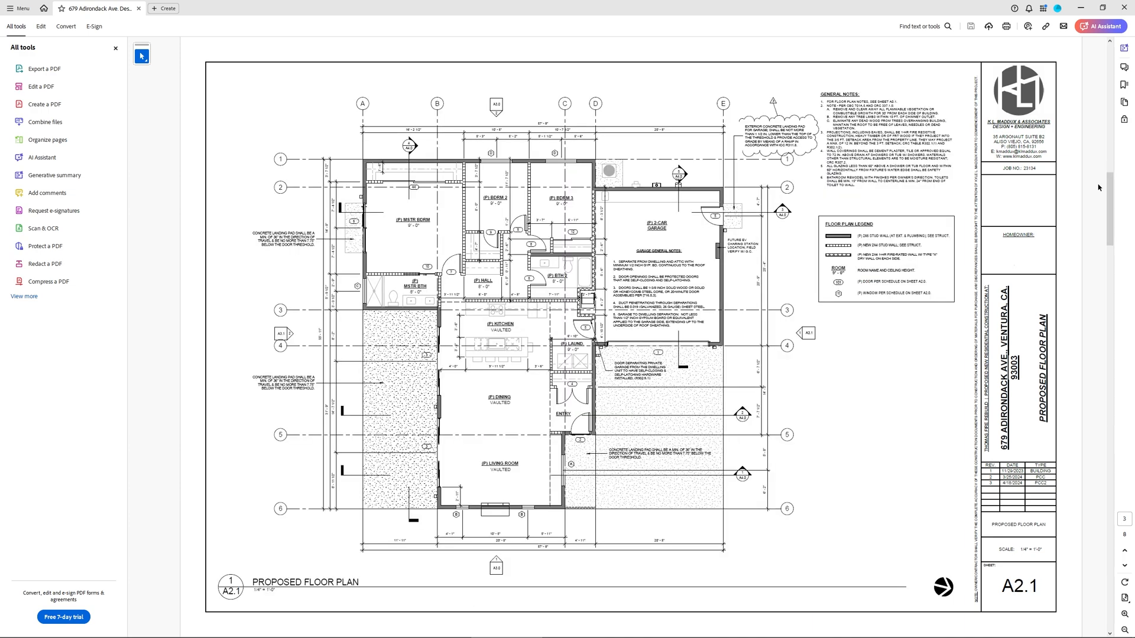
scroll("down", 3)
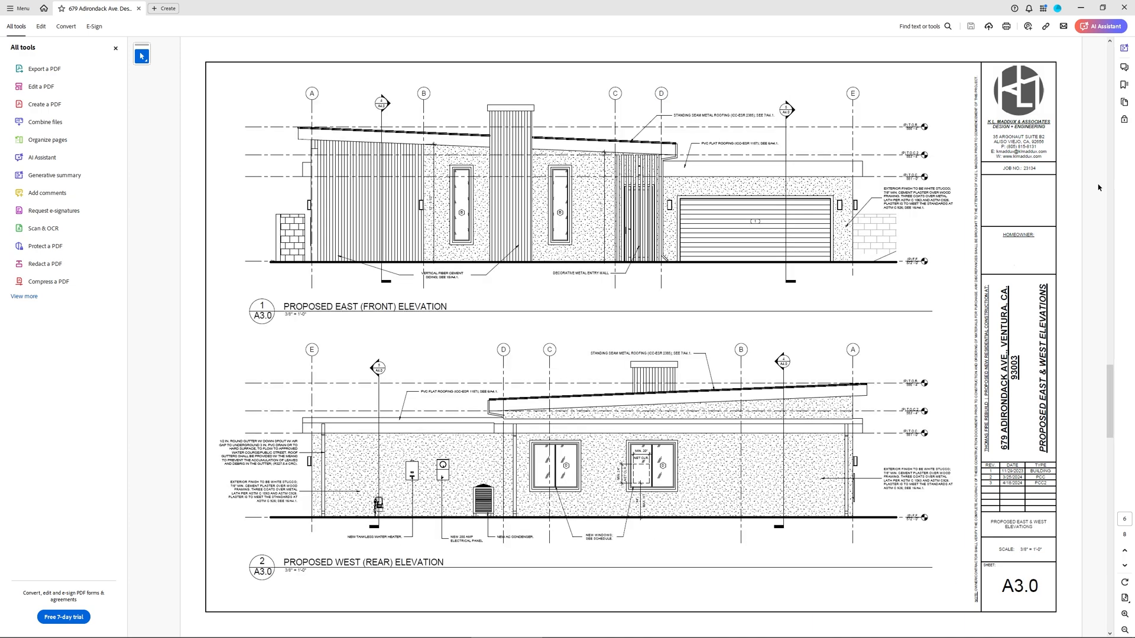
scroll("down", 3)
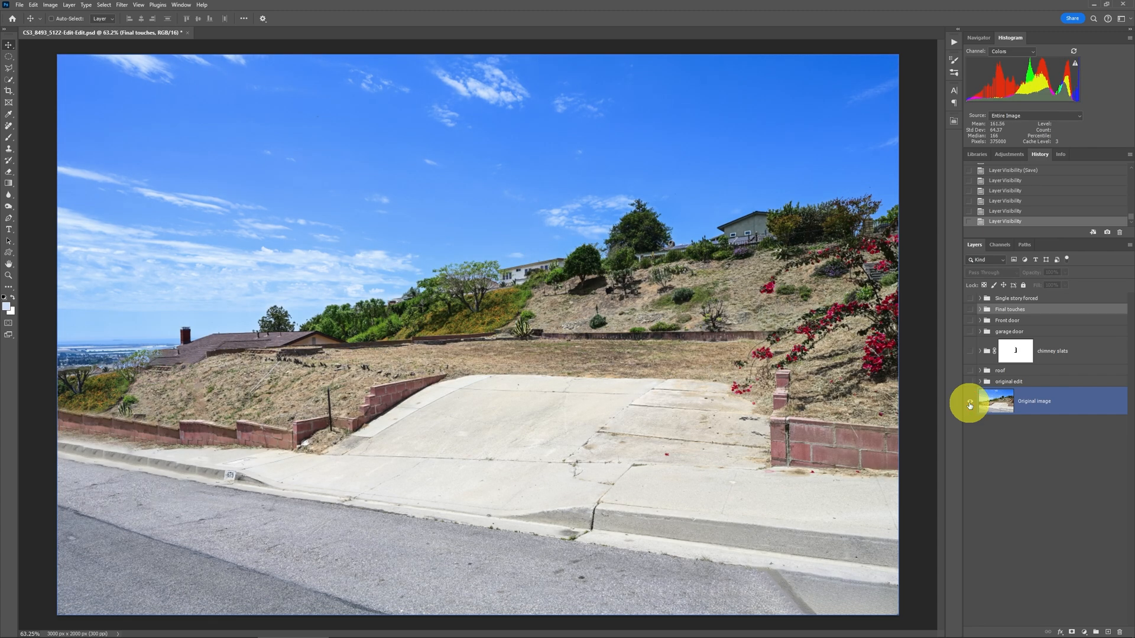
Solo the Original image layer to view the empty lot, then restore all layers
left_click(969, 404)
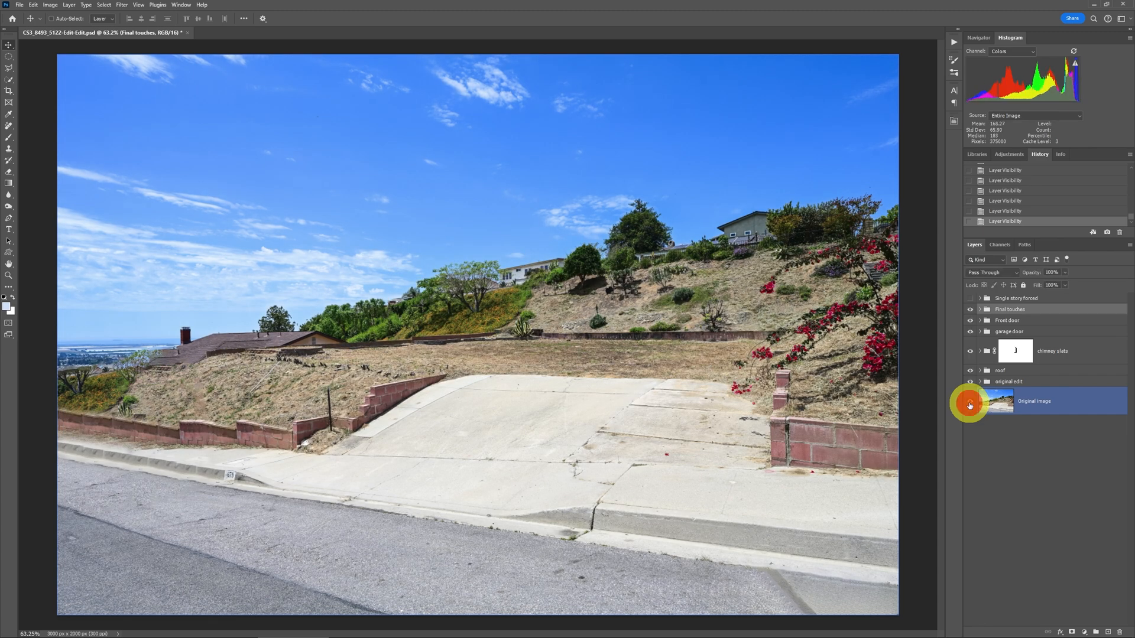
left_click(970, 403)
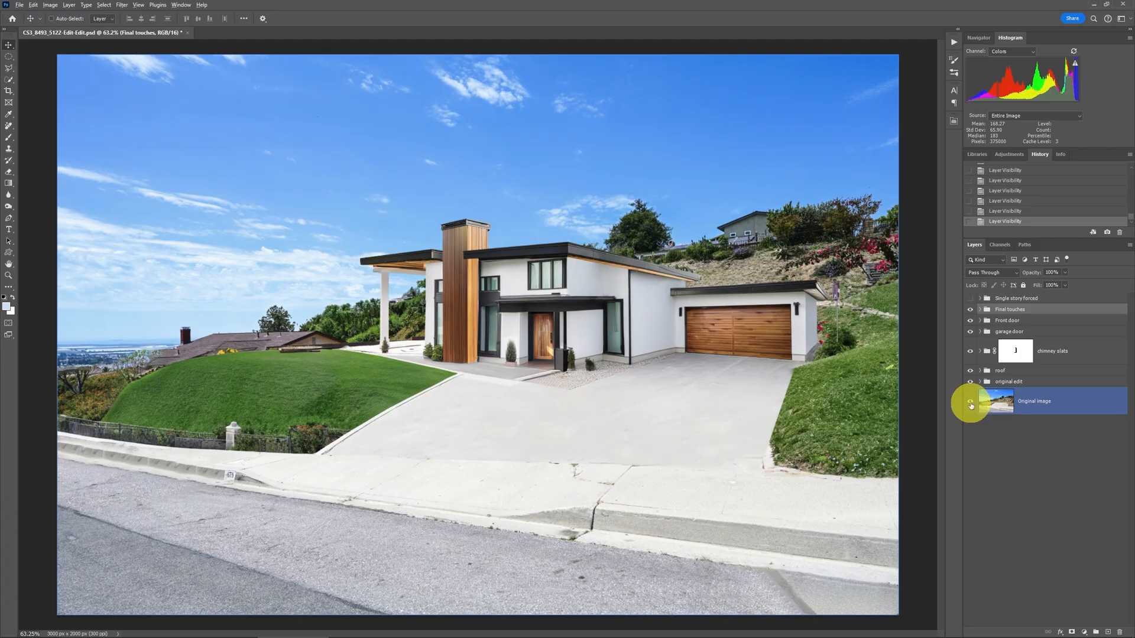
Hide the final-touch groups and make only the original edit group visible
left_click(970, 405)
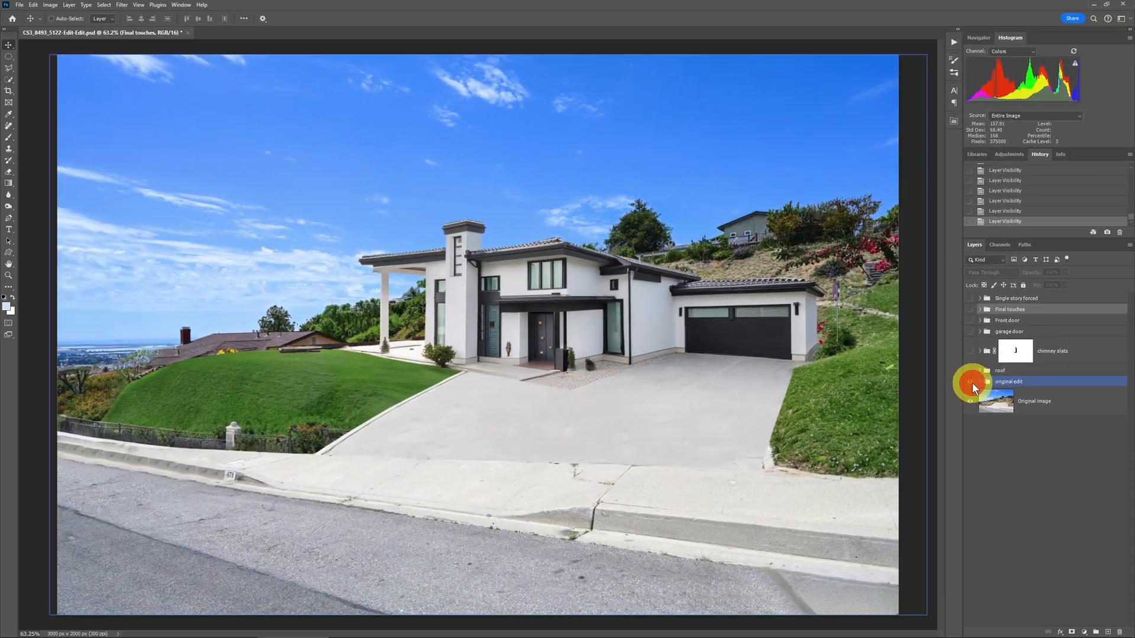
left_click(970, 381)
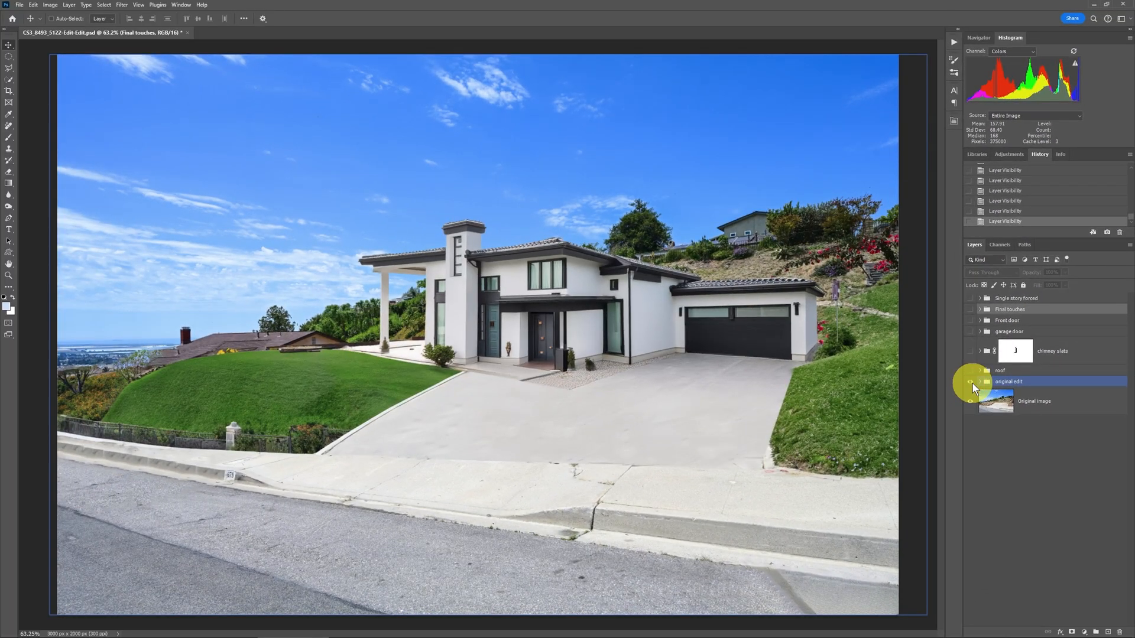
left_click(969, 297)
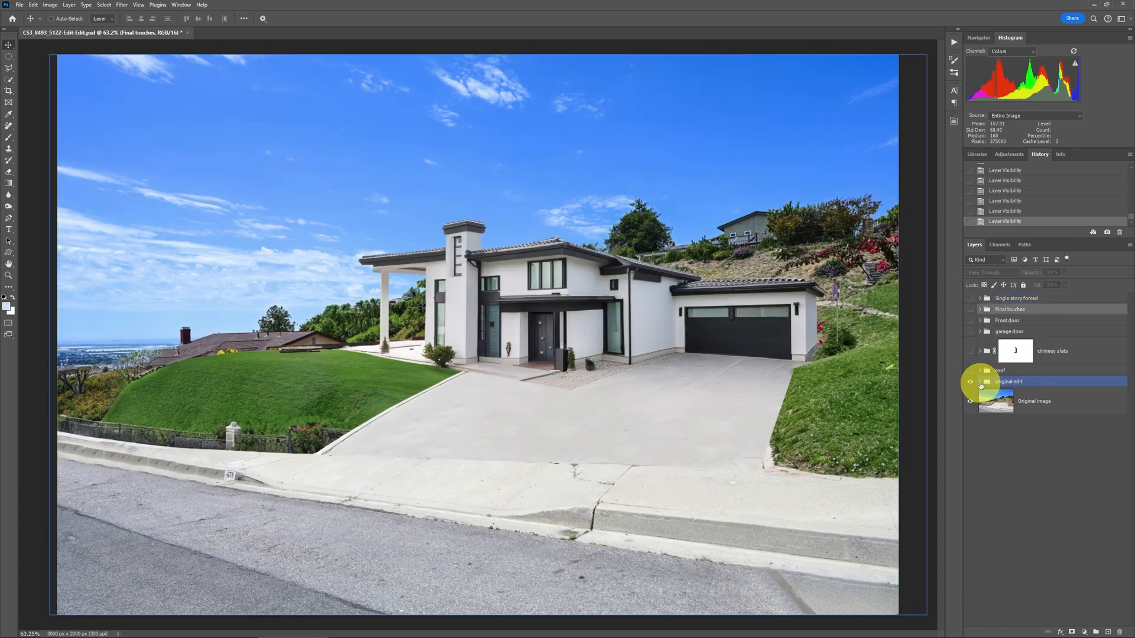
left_click(977, 381)
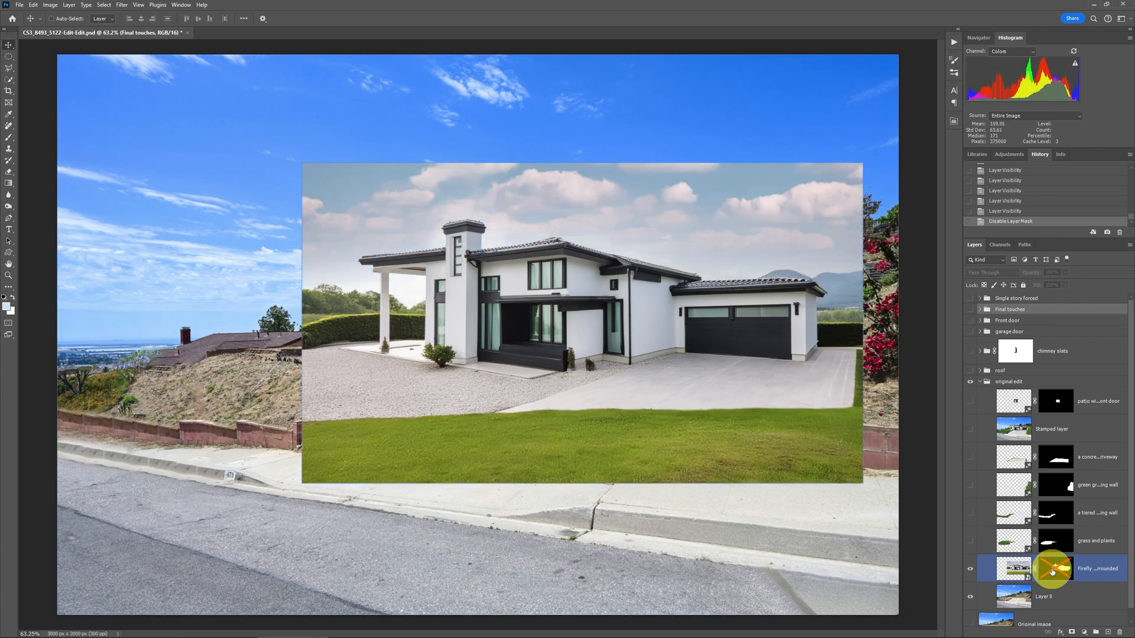
mouse_move(1054, 568)
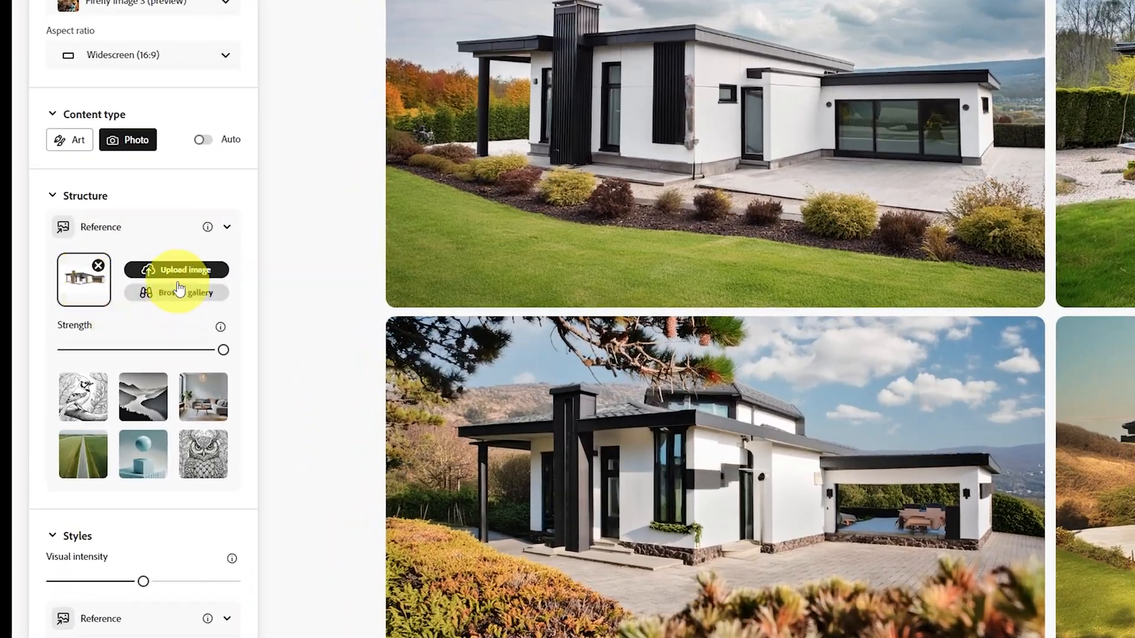
Upload a house image as the Firefly Structure Reference
left_click(176, 270)
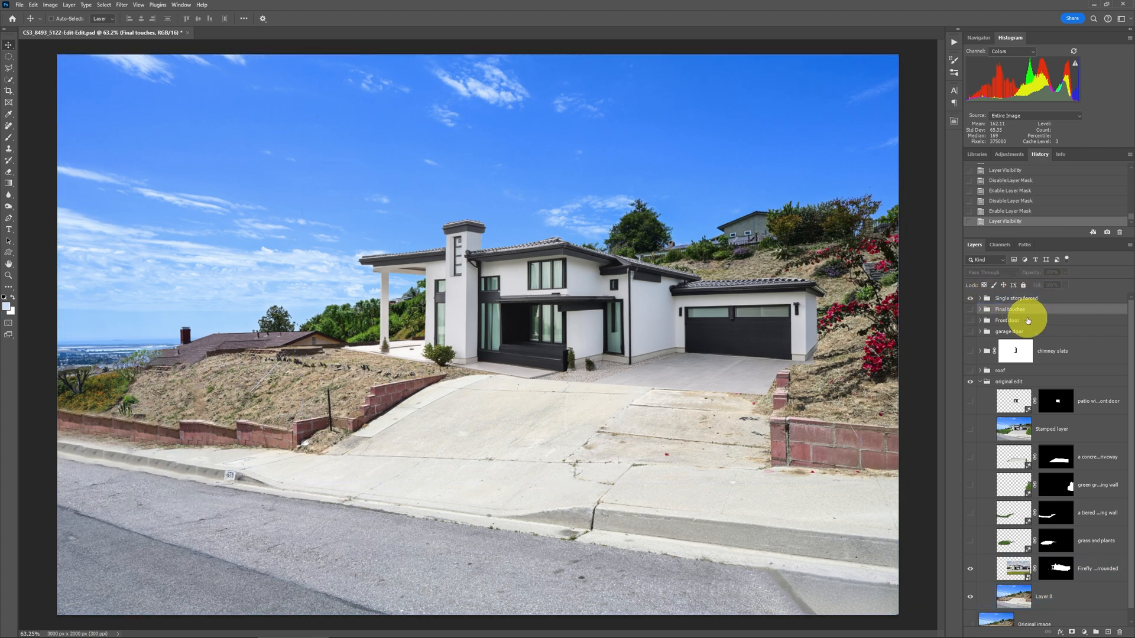
Show the single-story house version and inspect the generated grass on the right slope
left_click(970, 298)
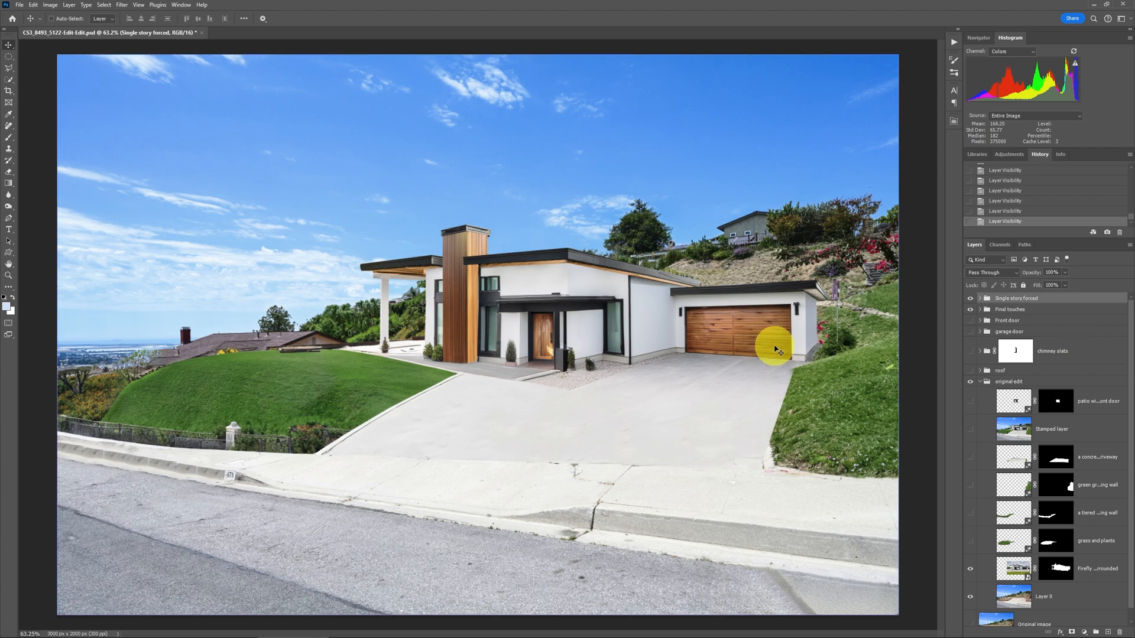
mouse_move(543, 336)
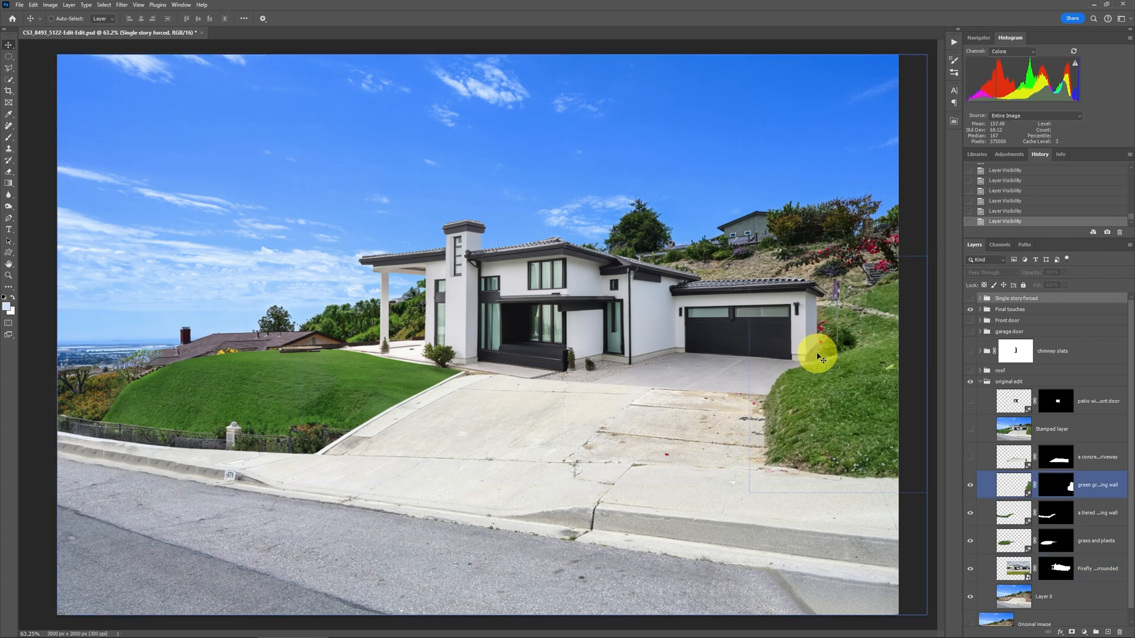
left_click(1096, 567)
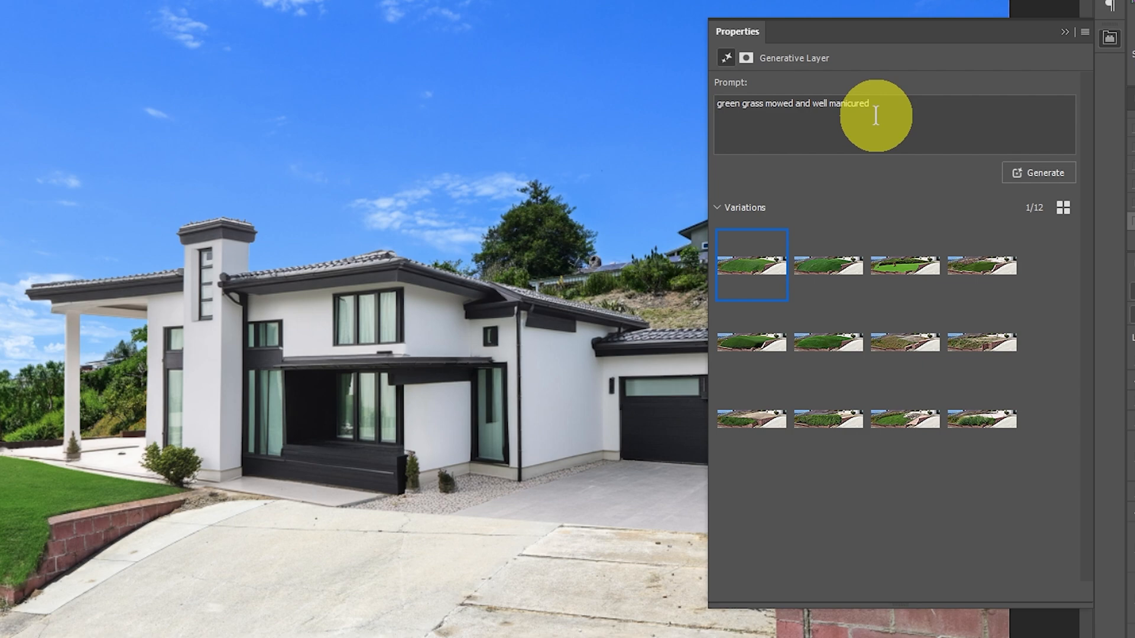
mouse_move(976, 112)
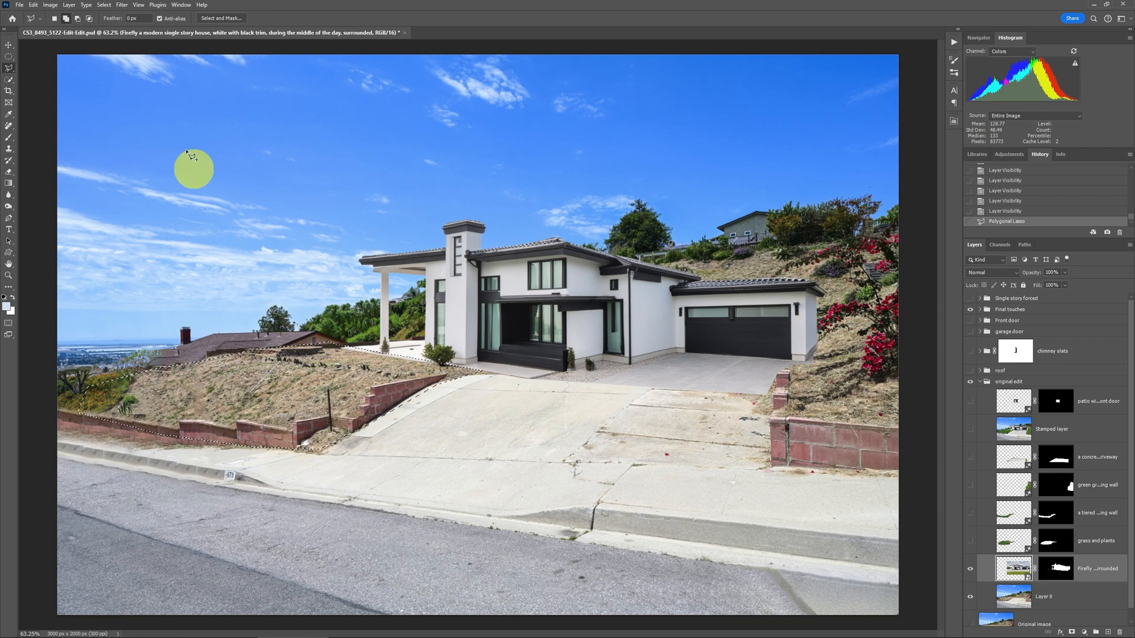
Generative-fill the left hillside selection with a 'green' mowed-grass prompt and keep the third variation
left_click(33, 4)
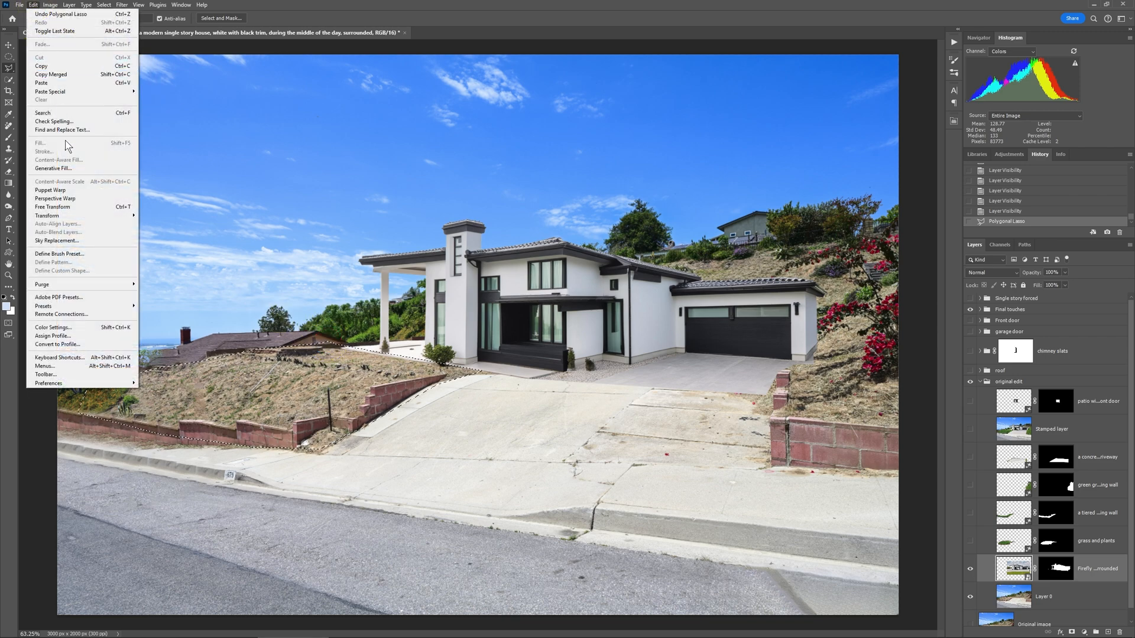
left_click(52, 169)
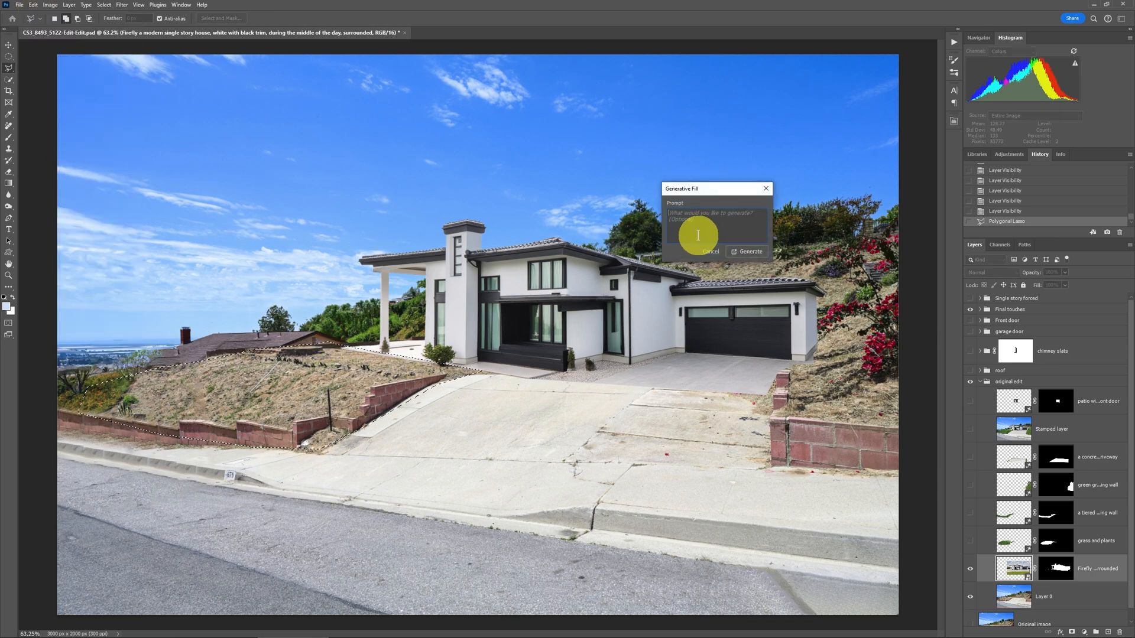
type("green grass mowed nicely a")
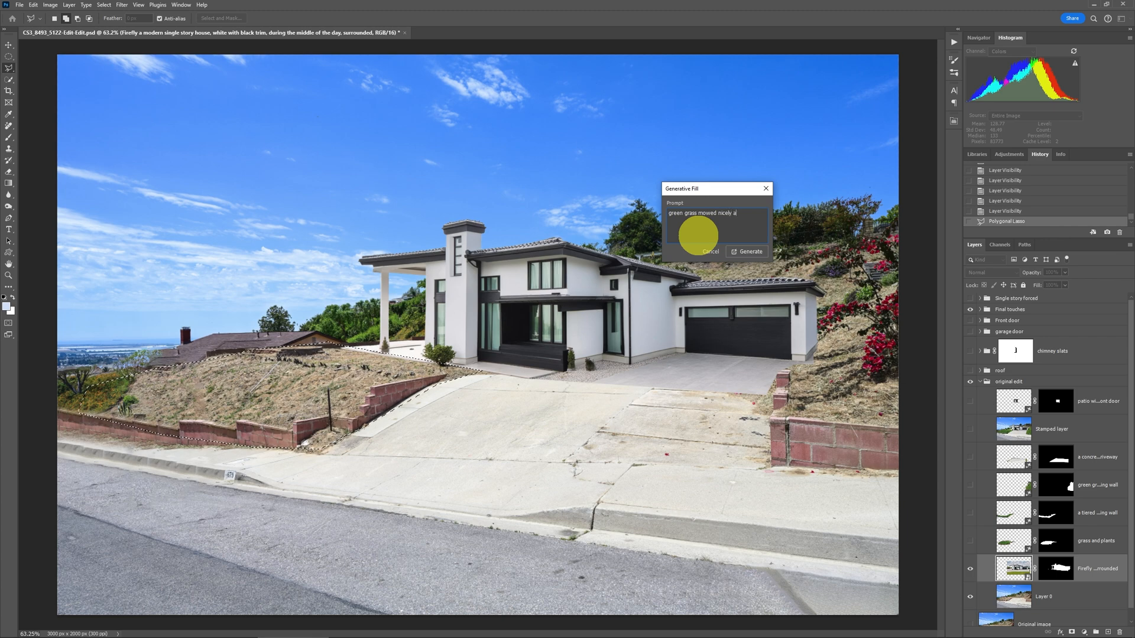
left_click(745, 251)
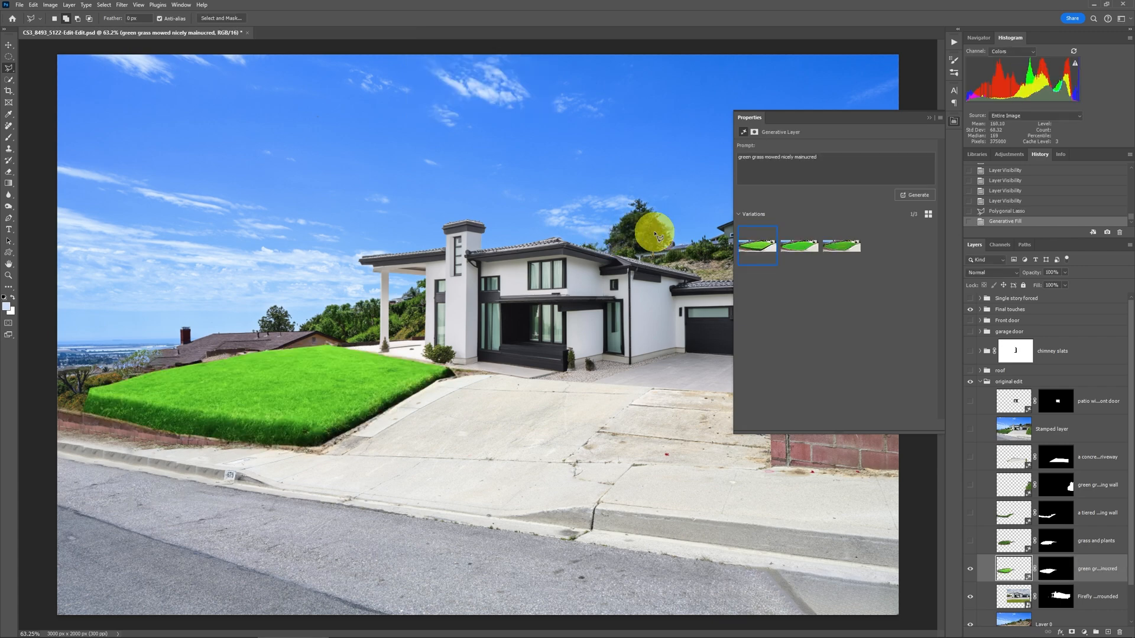
left_click(799, 245)
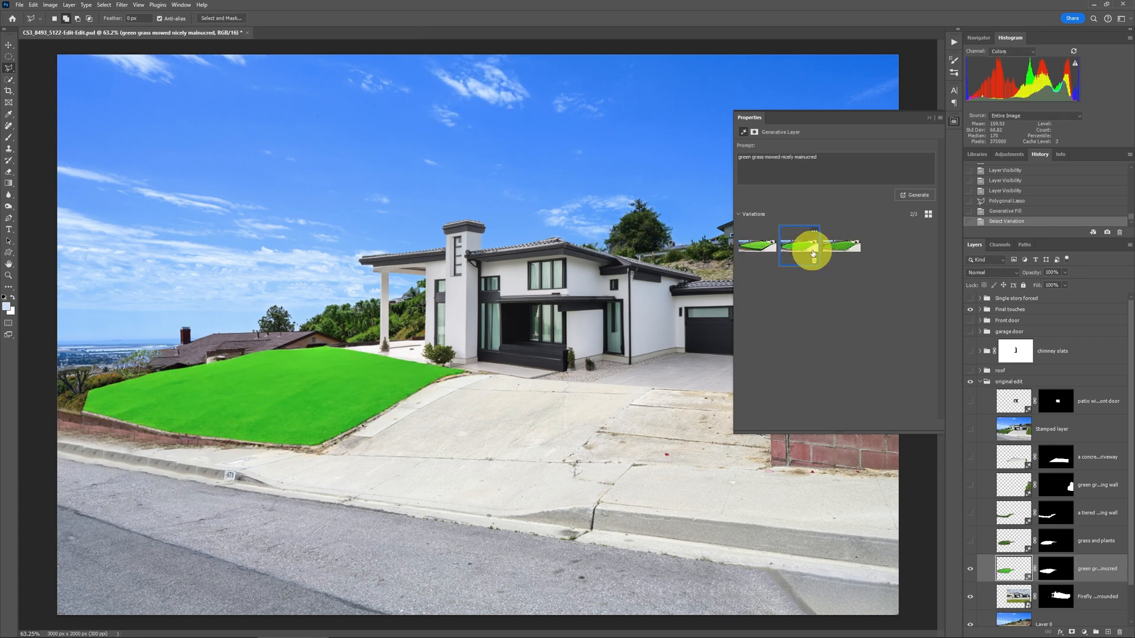
left_click(837, 245)
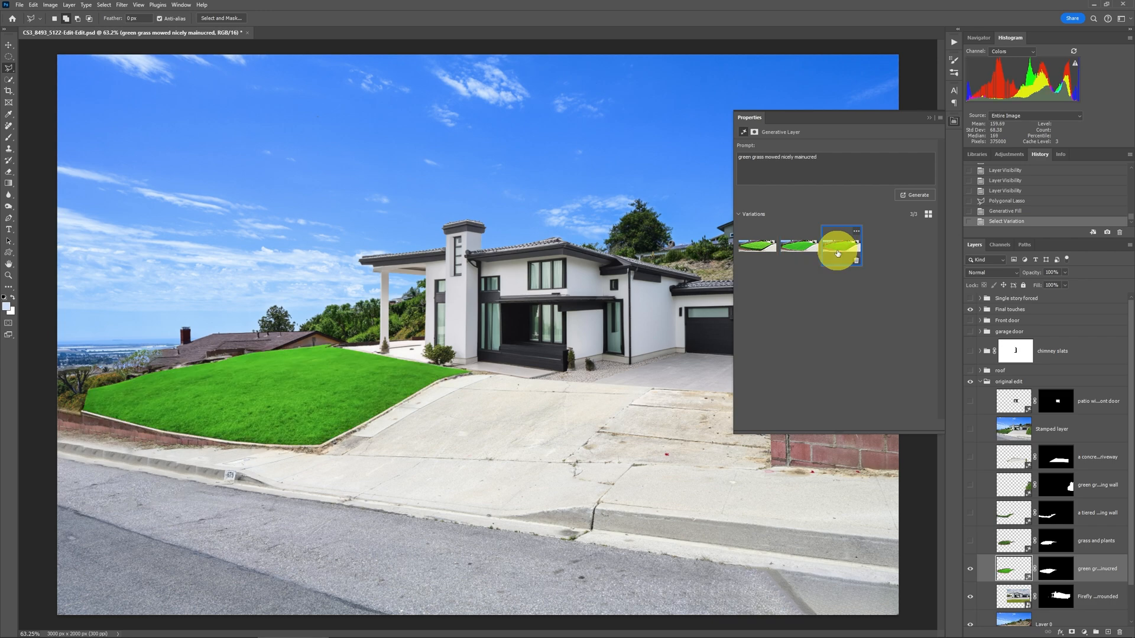
left_click(928, 119)
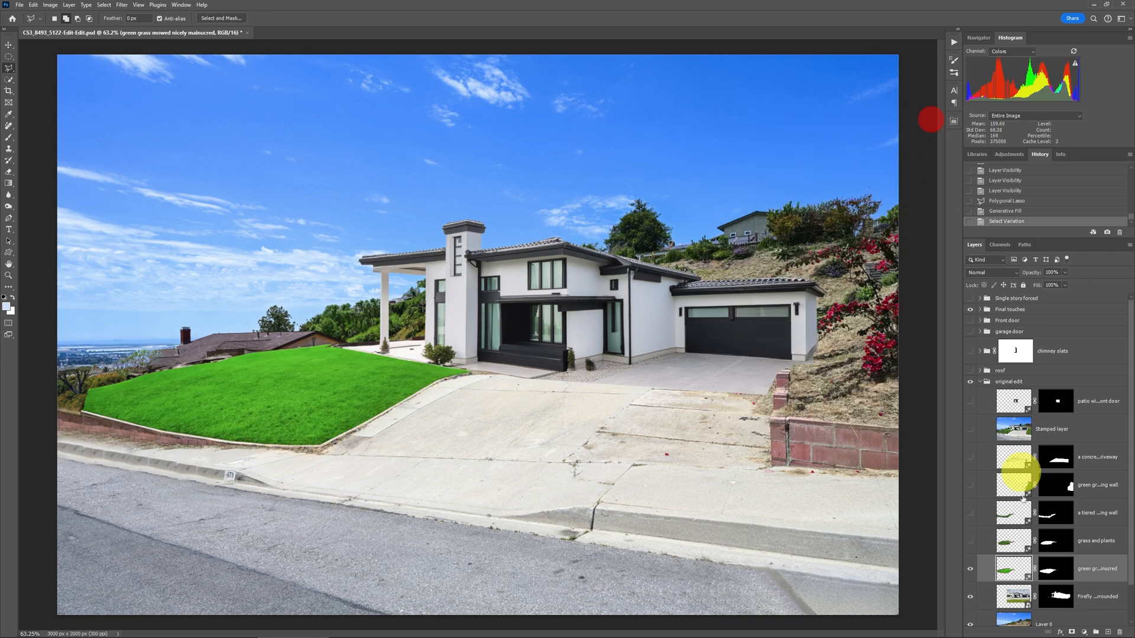
Show the grass and plants fill layer and choose the mounded manicured lawn variation
left_click(970, 568)
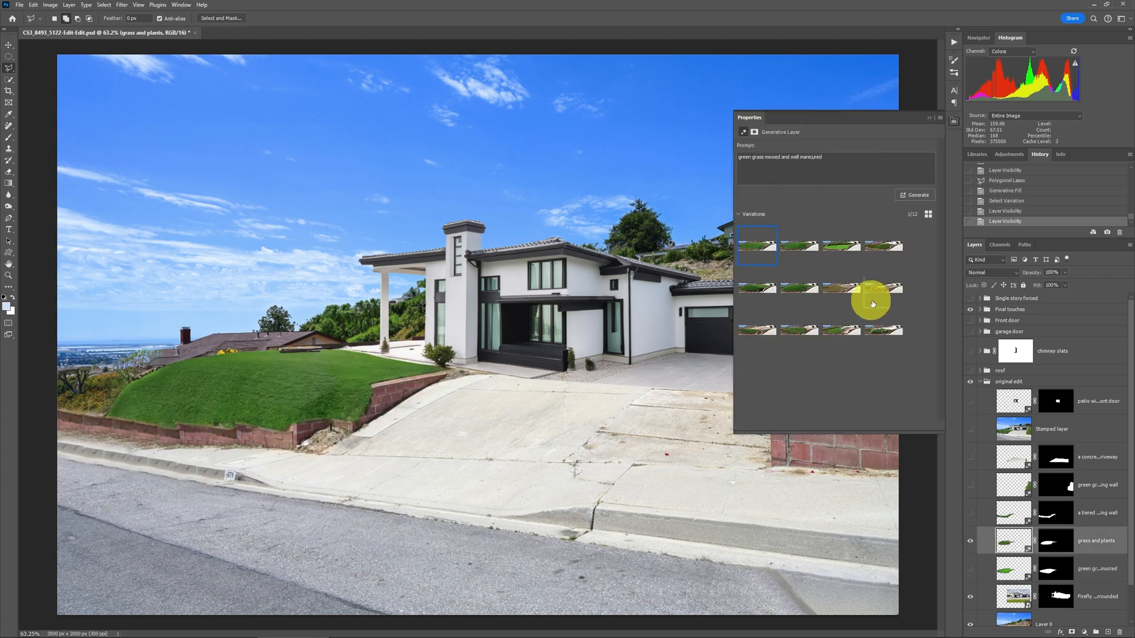
left_click(883, 330)
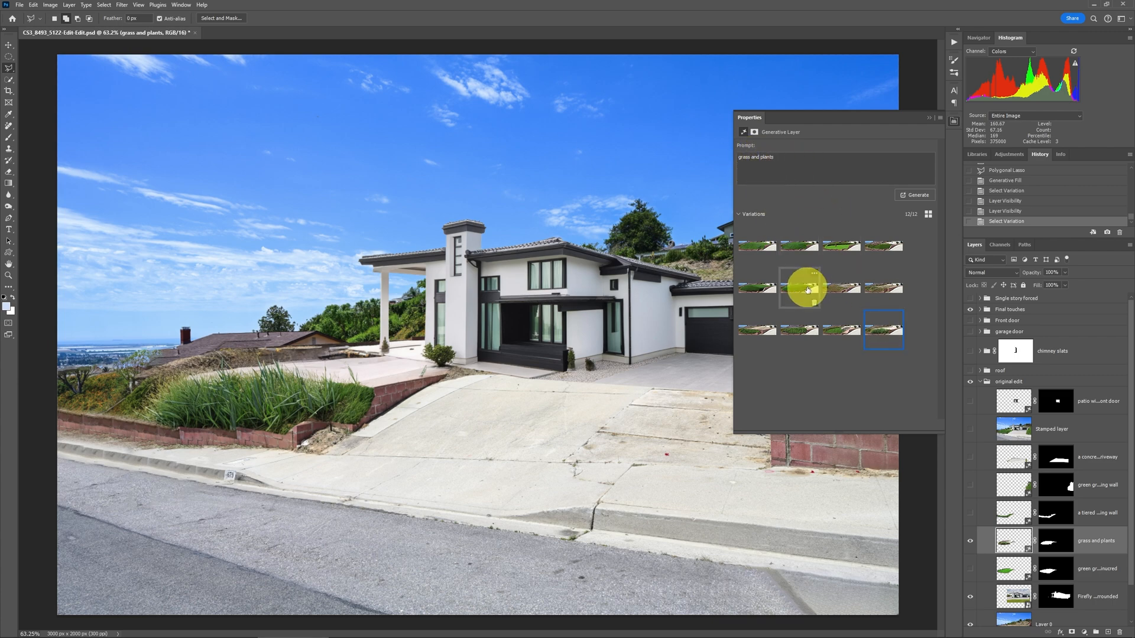
left_click(800, 288)
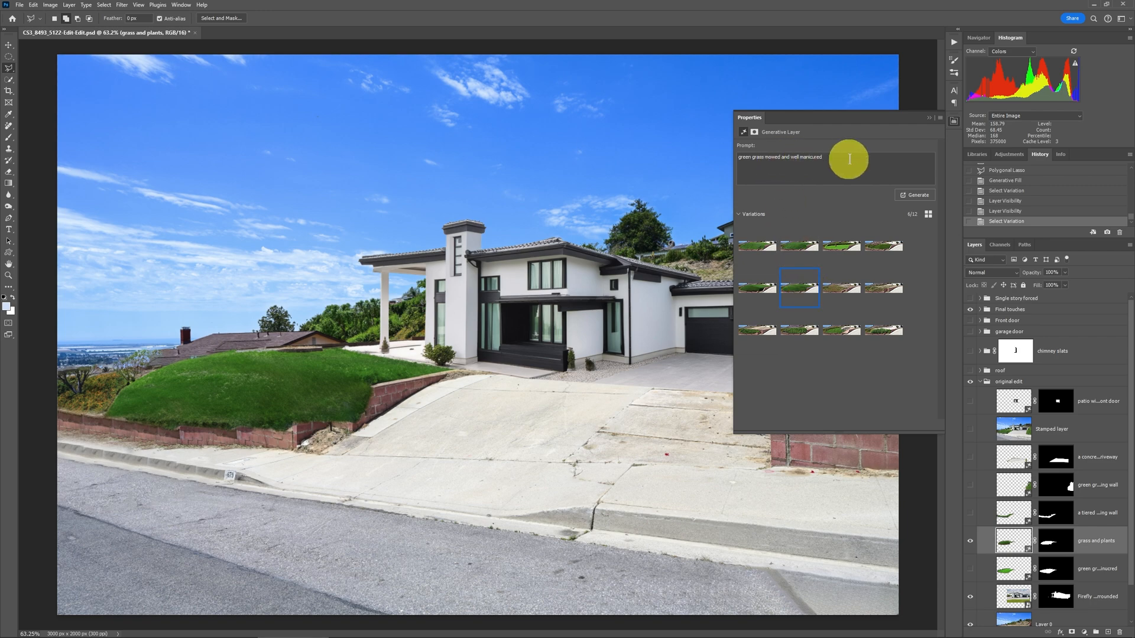
left_click(758, 246)
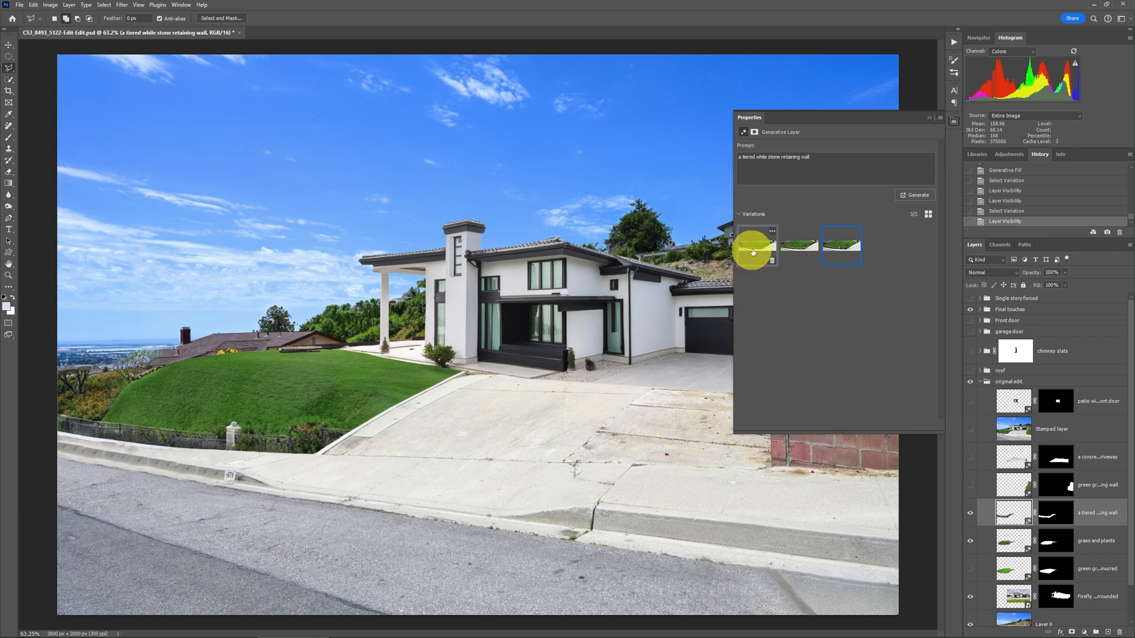
Keep the fenced retaining-wall variation, then show the right-slope lawn and concrete driveway layers
left_click(757, 244)
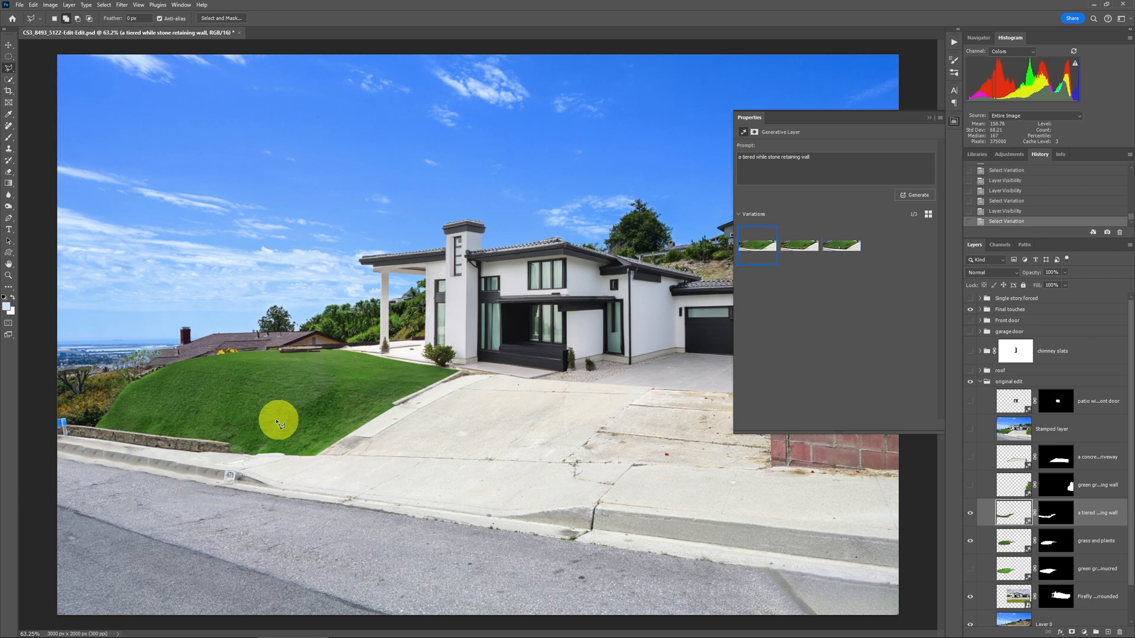
left_click(798, 244)
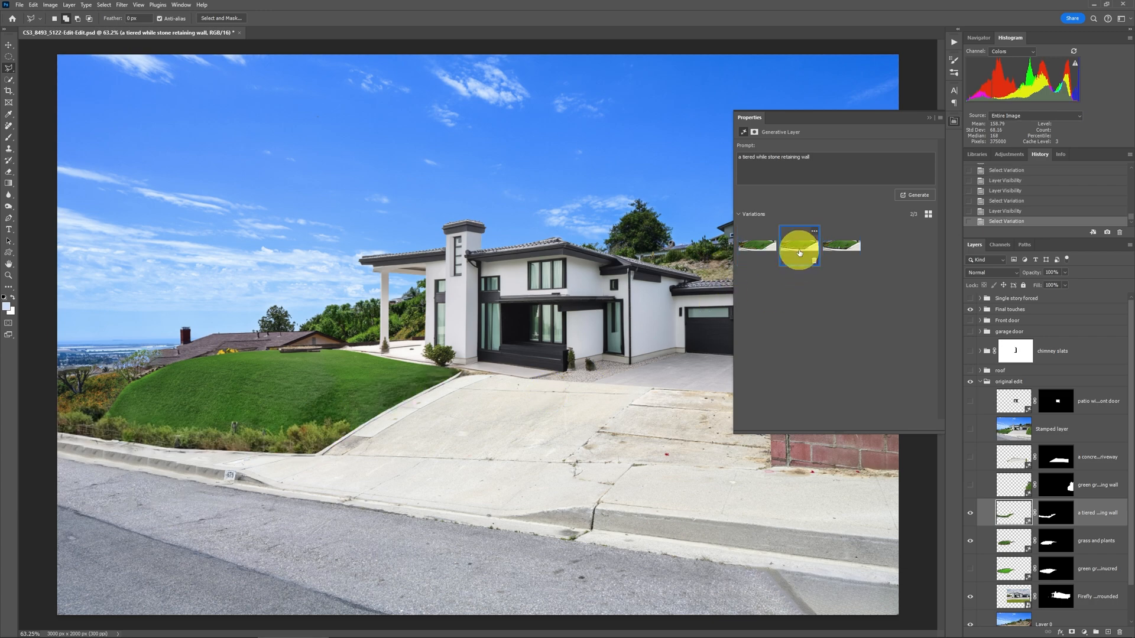
left_click(839, 245)
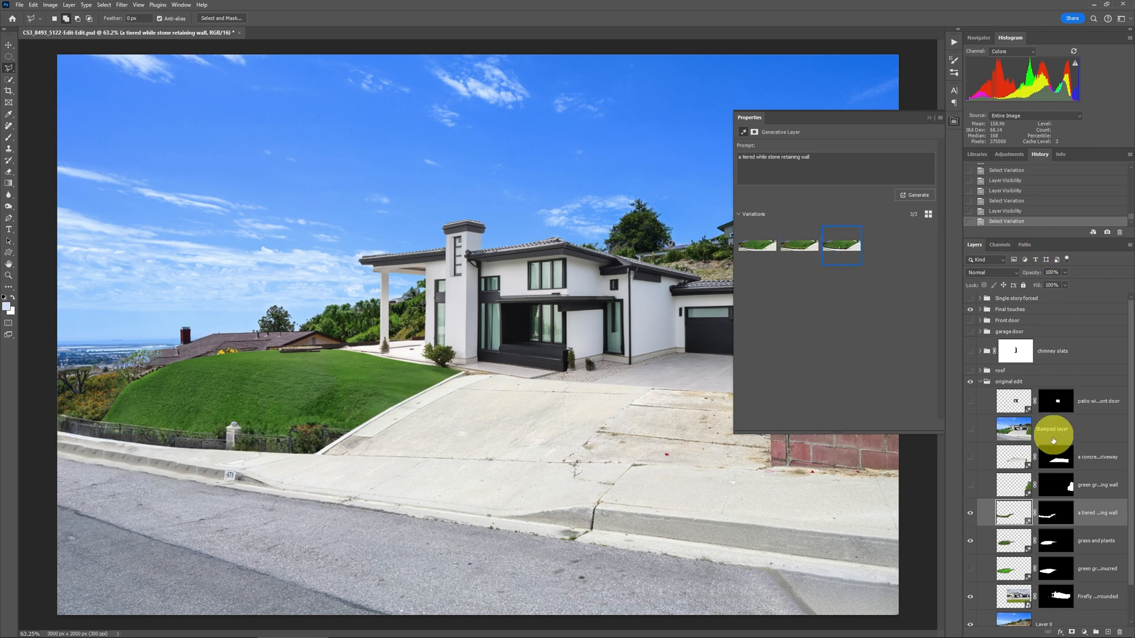
mouse_move(932, 122)
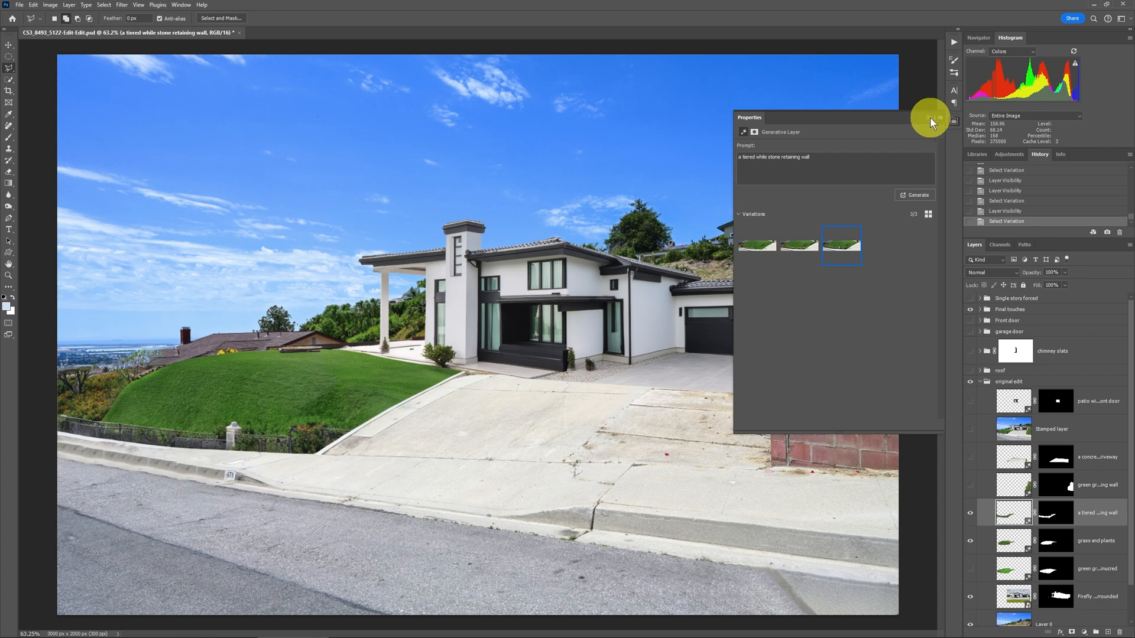
left_click(934, 120)
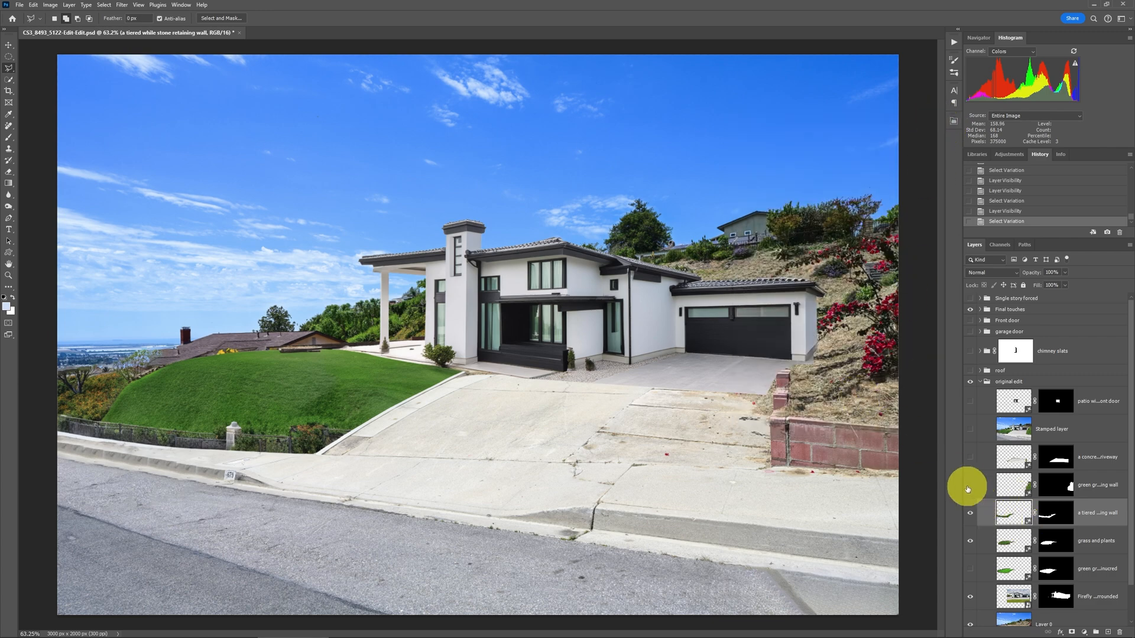
left_click(970, 457)
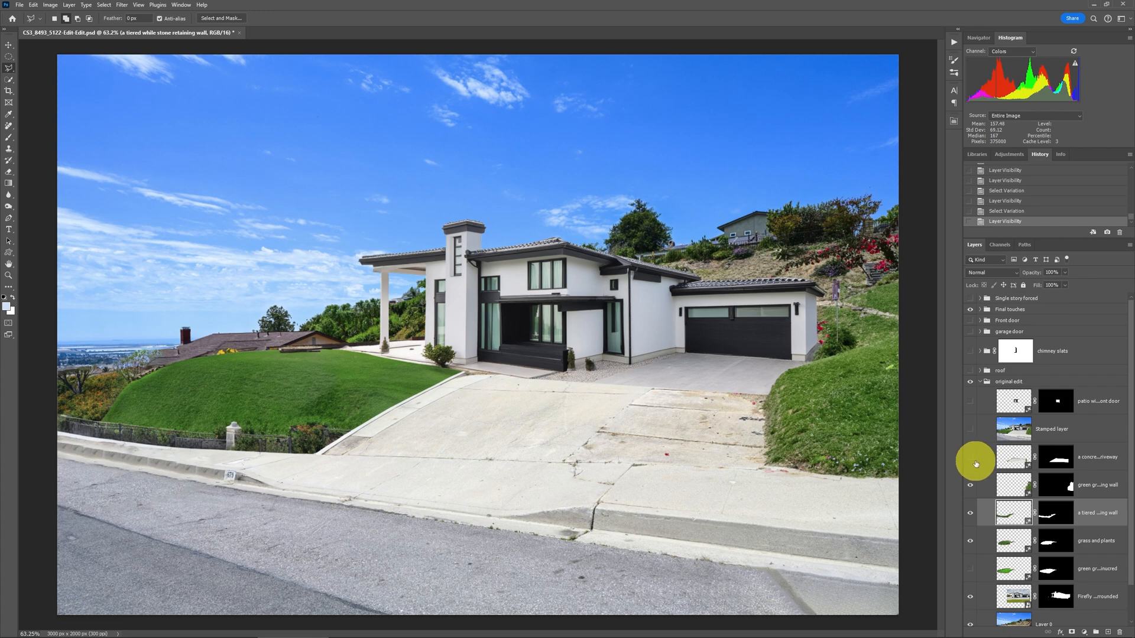
left_click(969, 457)
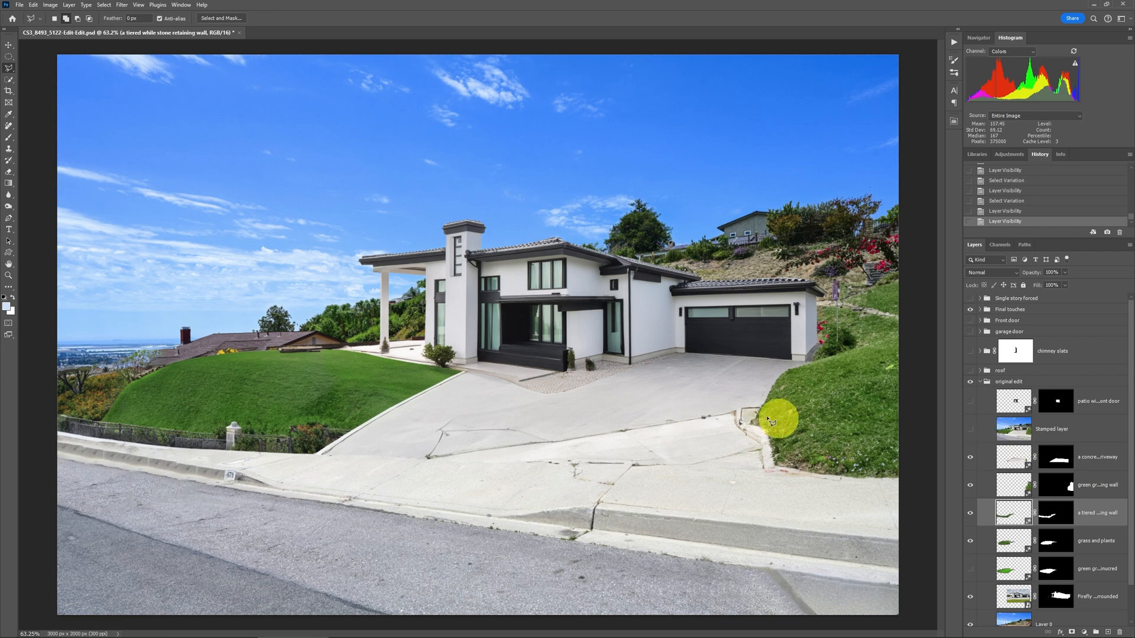
mouse_move(1016, 455)
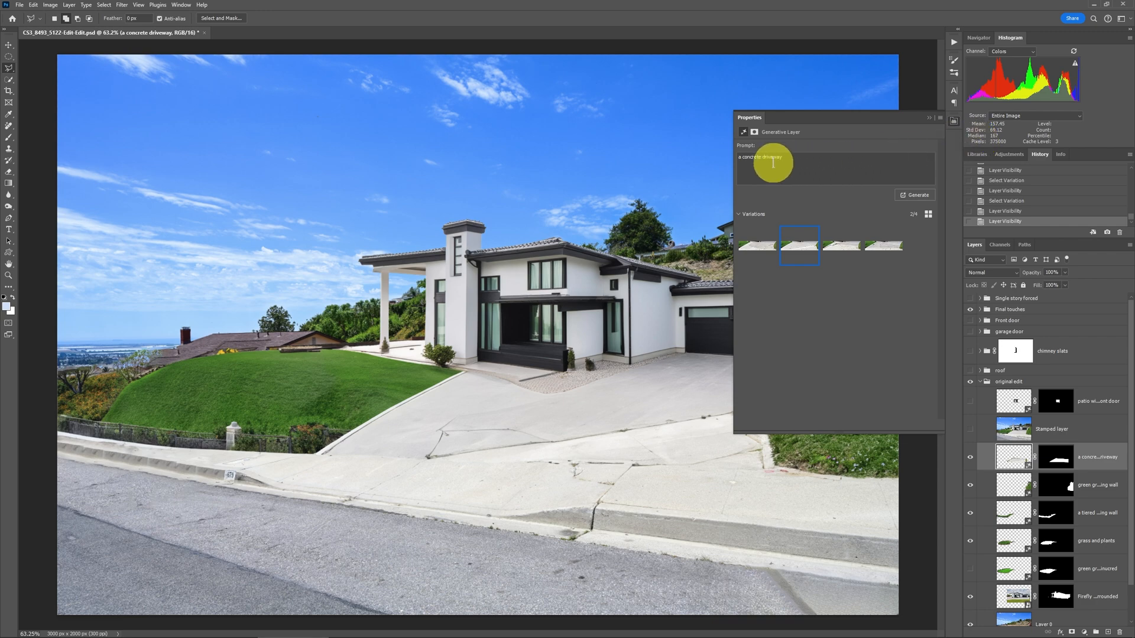
left_click(841, 245)
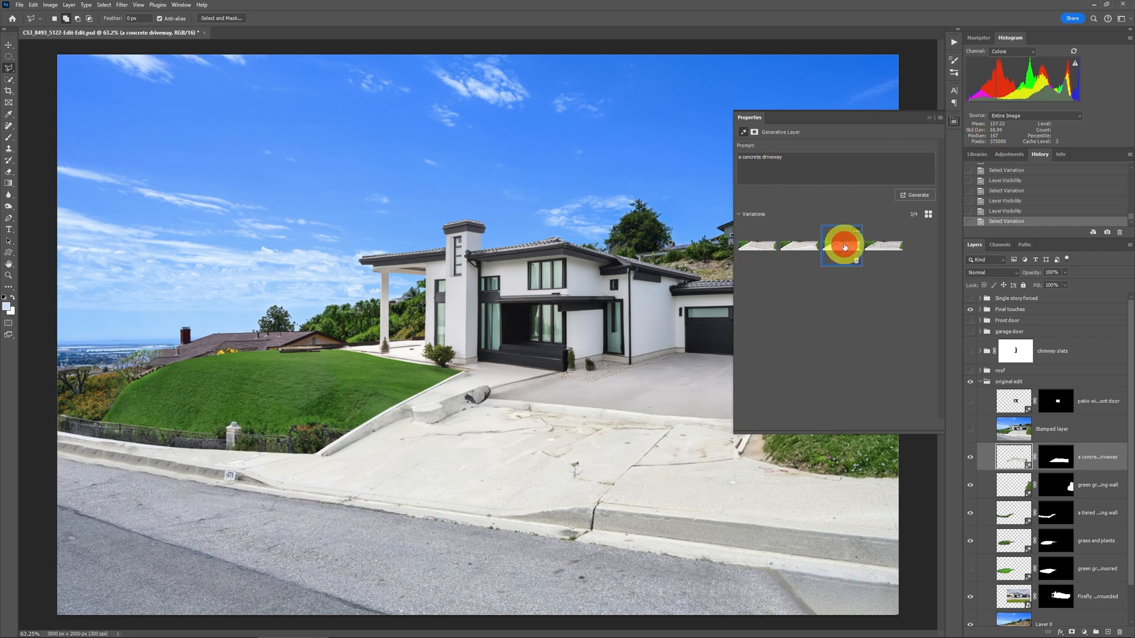
left_click(799, 246)
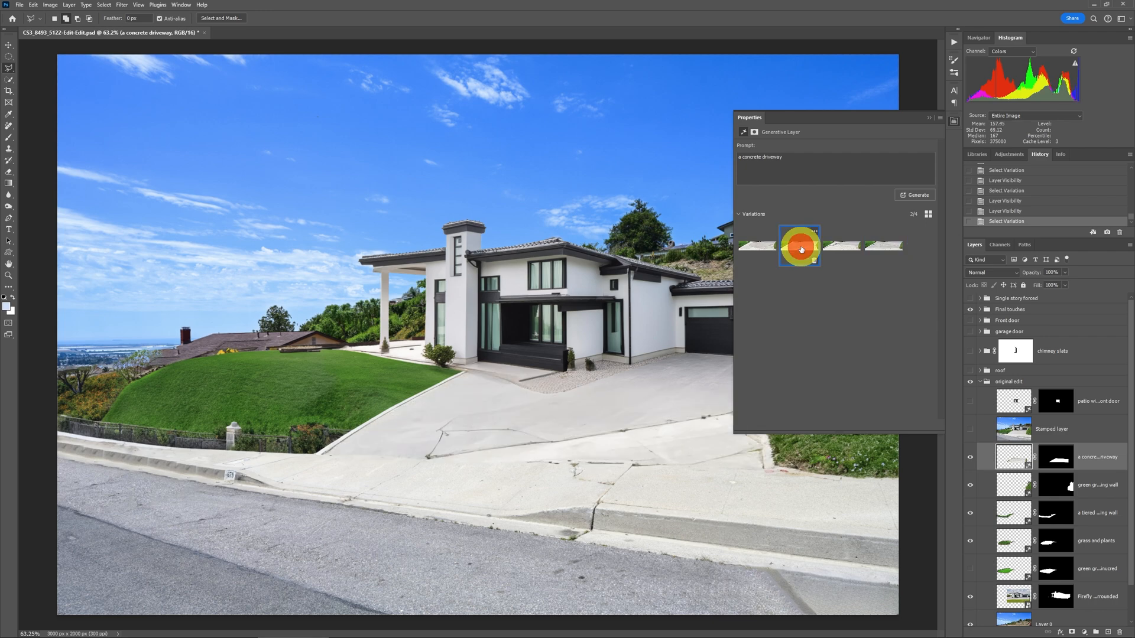
left_click(928, 117)
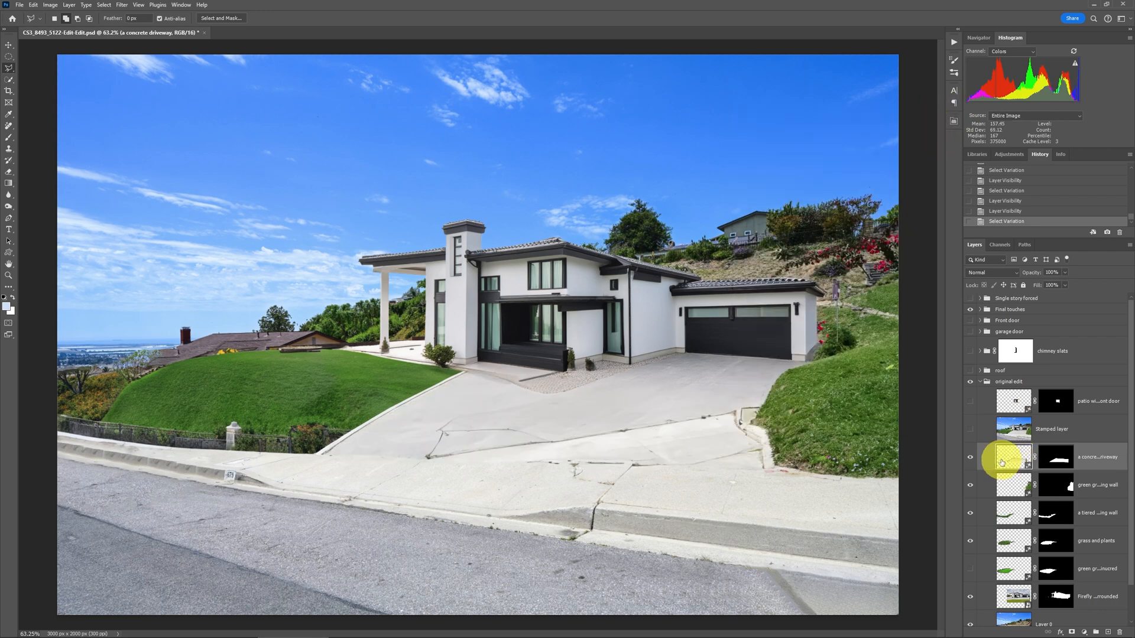
mouse_move(1002, 460)
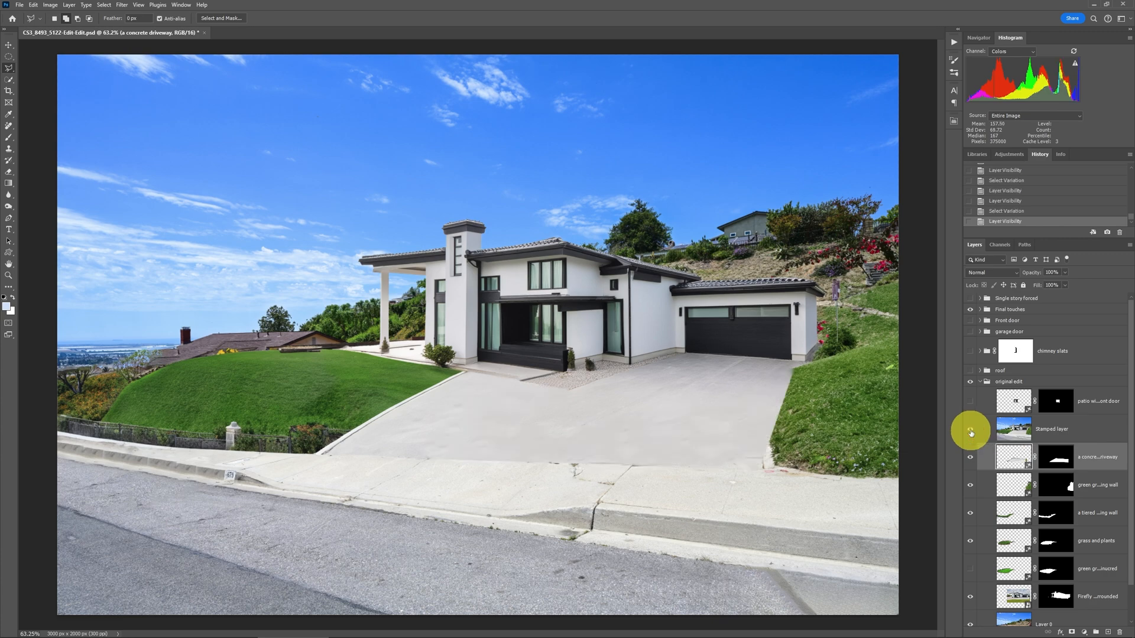
Create a stamped merged layer (Ctrl+Alt+Shift+E) showing the smooth, crack-free driveway
key("Ctrl+Alt+Shift+E")
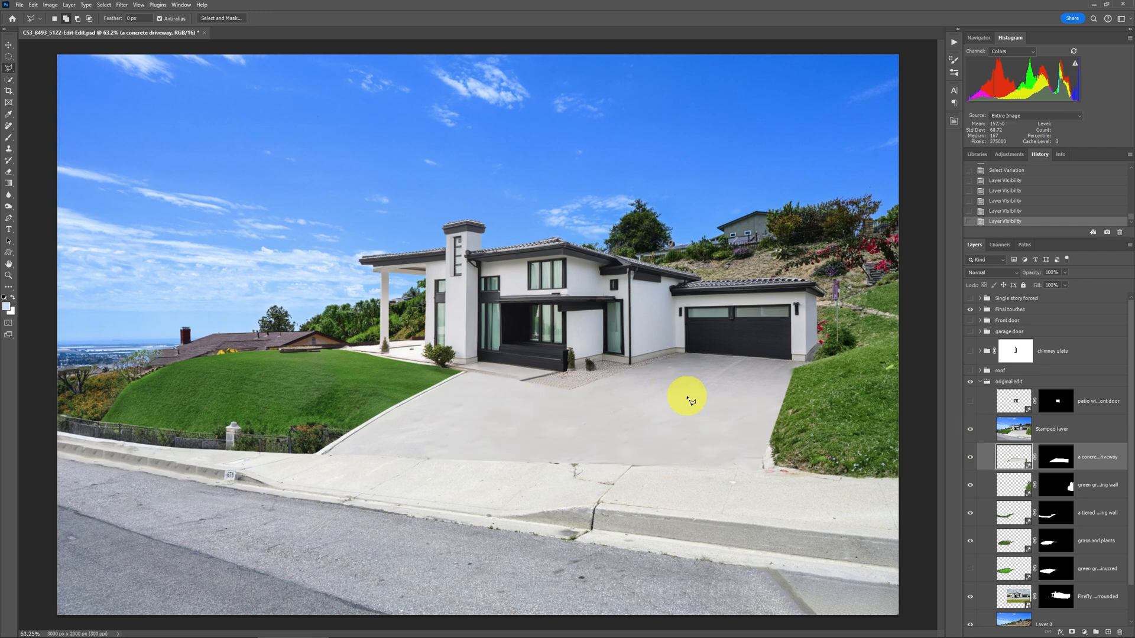
left_click(1049, 429)
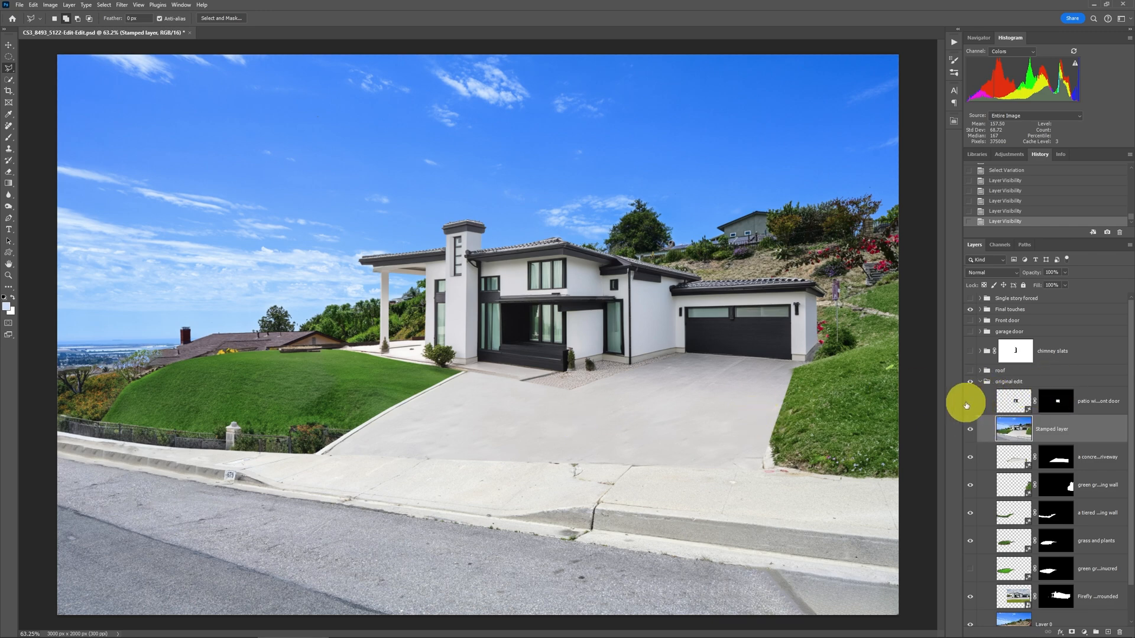
Show the 'patio with a front door' layer and switch it to another generated variation
left_click(970, 401)
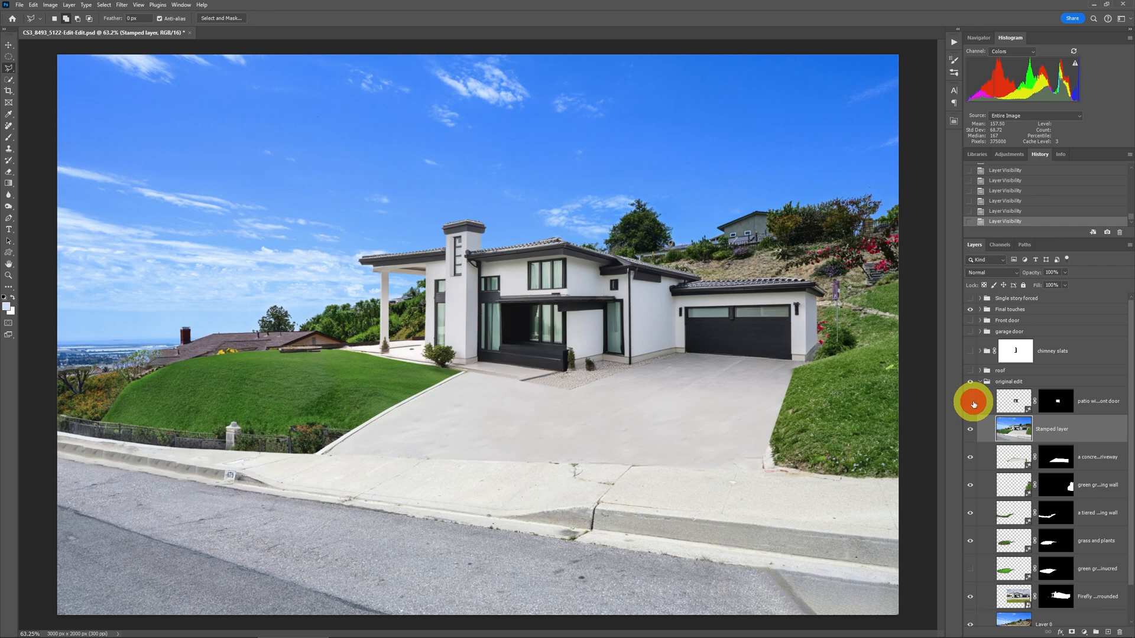
left_click(970, 401)
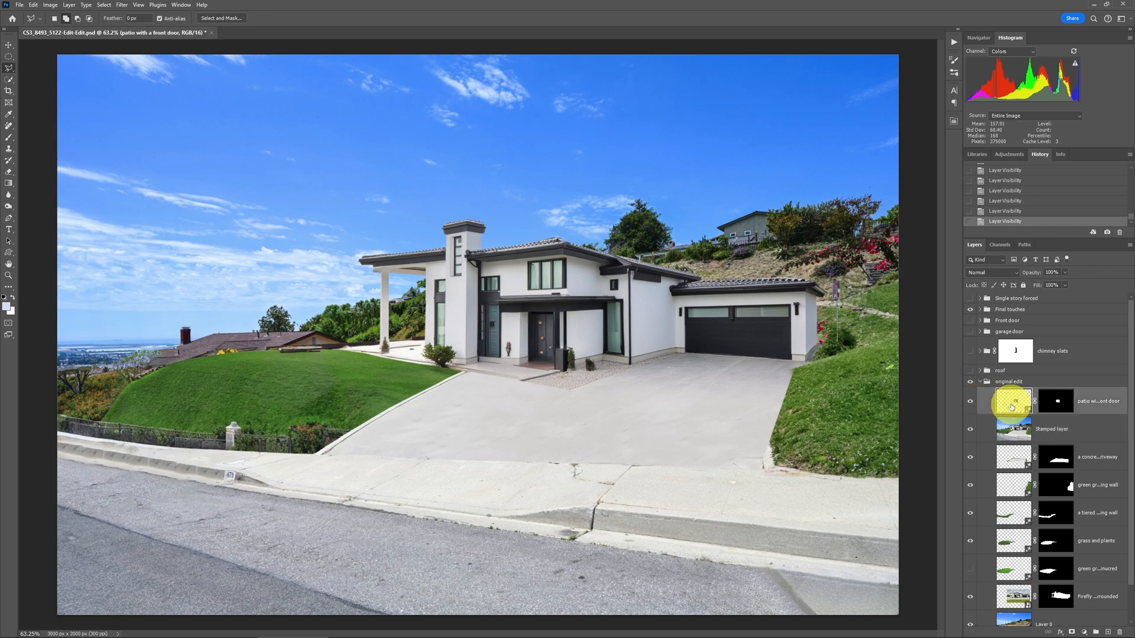
left_click(970, 381)
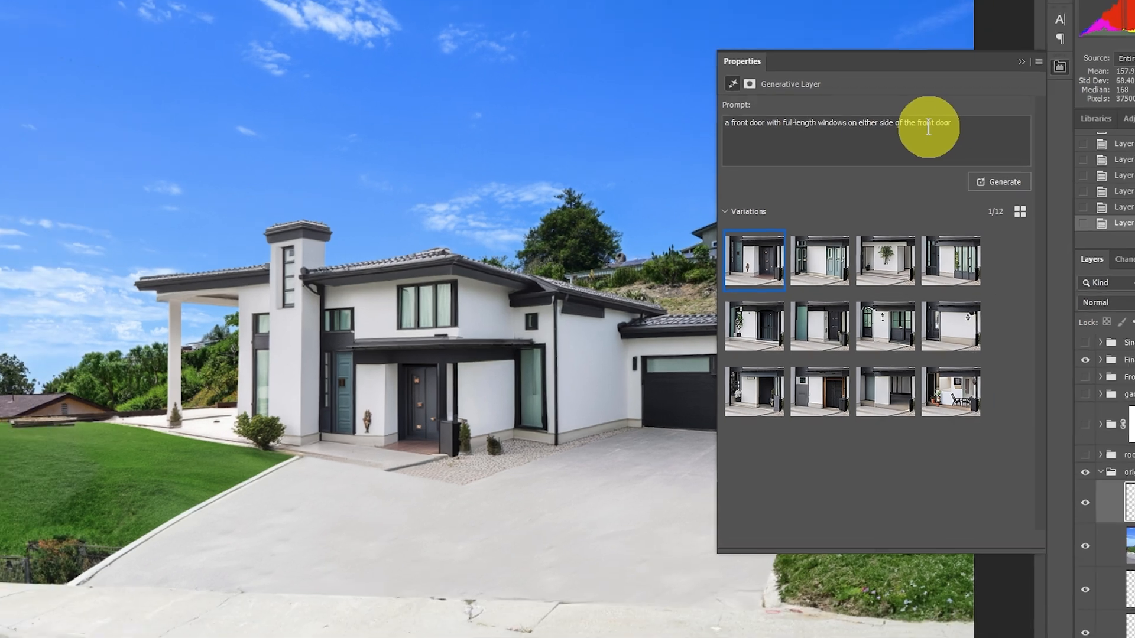
left_click(883, 330)
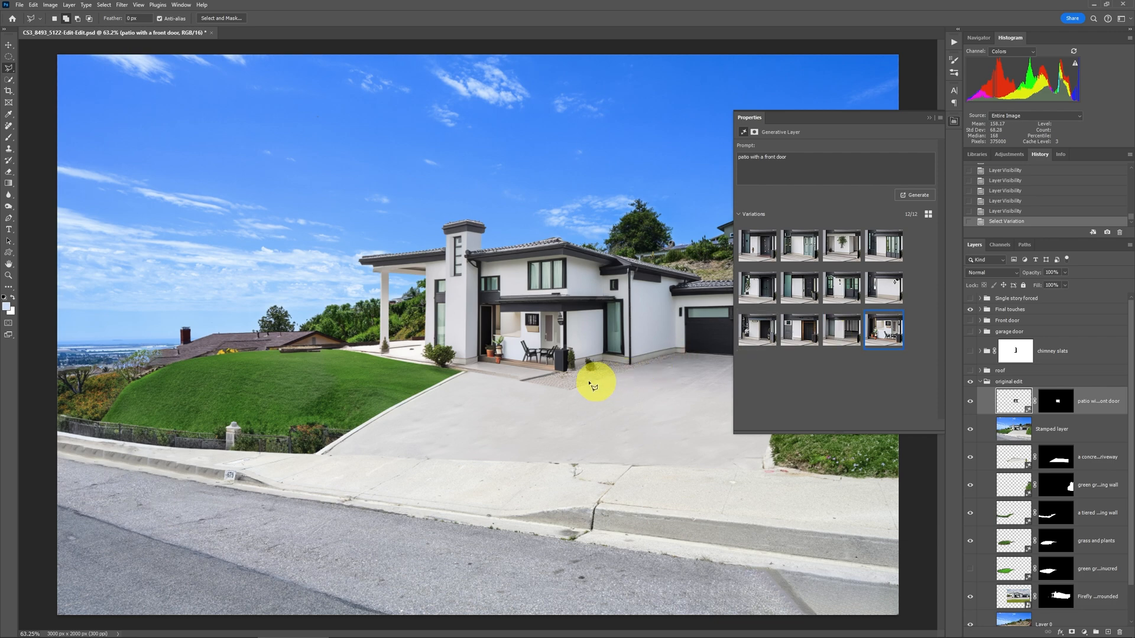
mouse_move(479, 330)
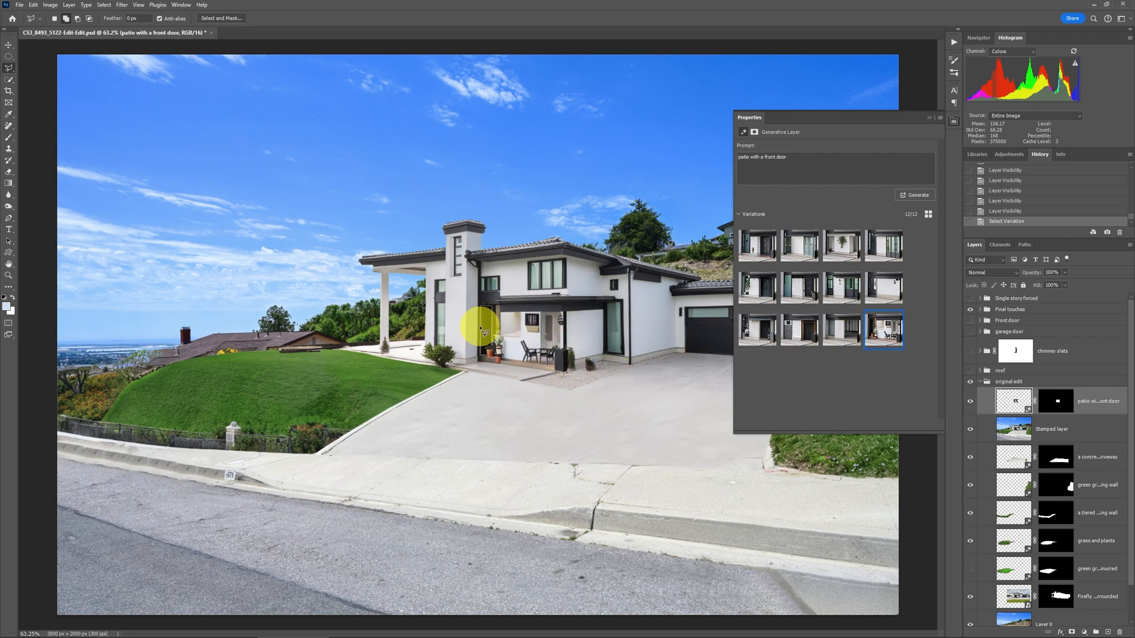
left_click(841, 330)
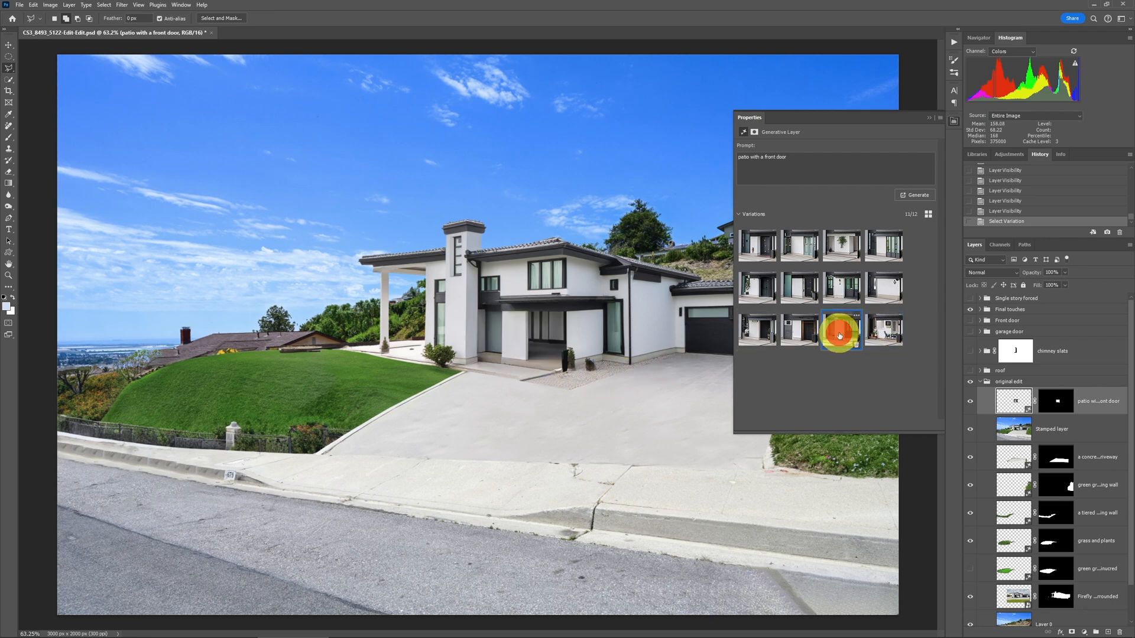
left_click(757, 245)
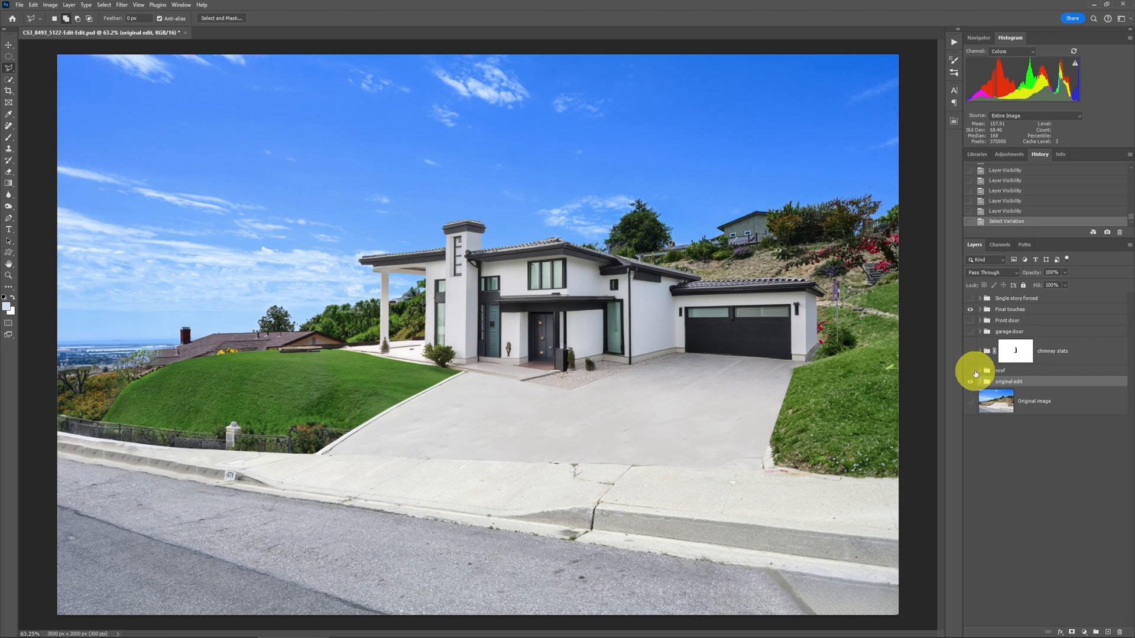
Turn on the roof group and its flat roof layers over the house
left_click(969, 381)
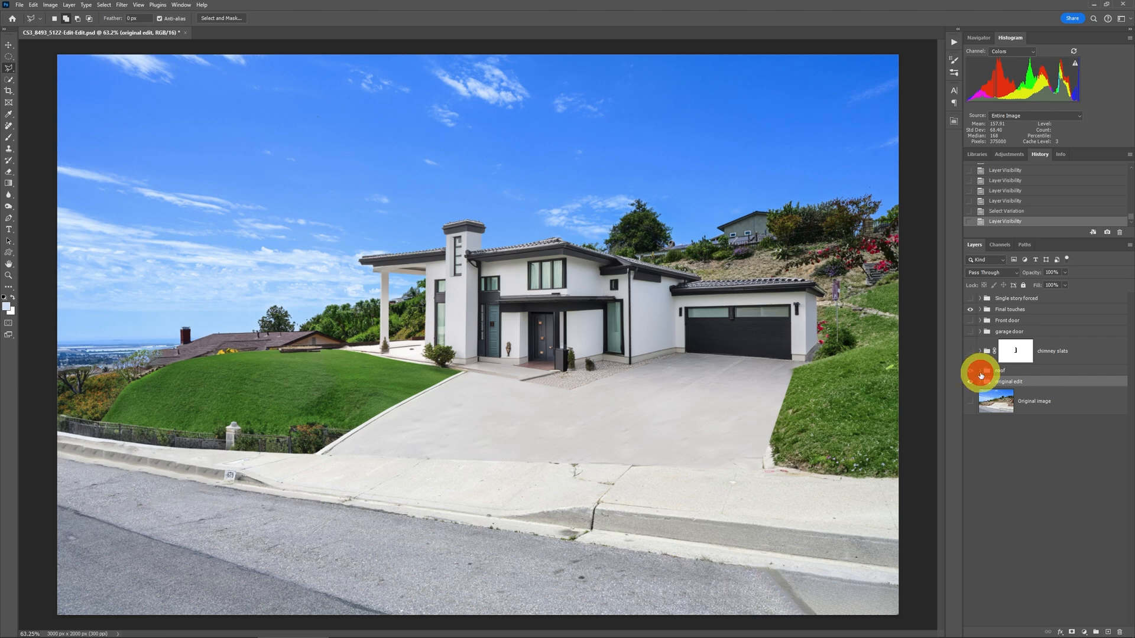
left_click(981, 370)
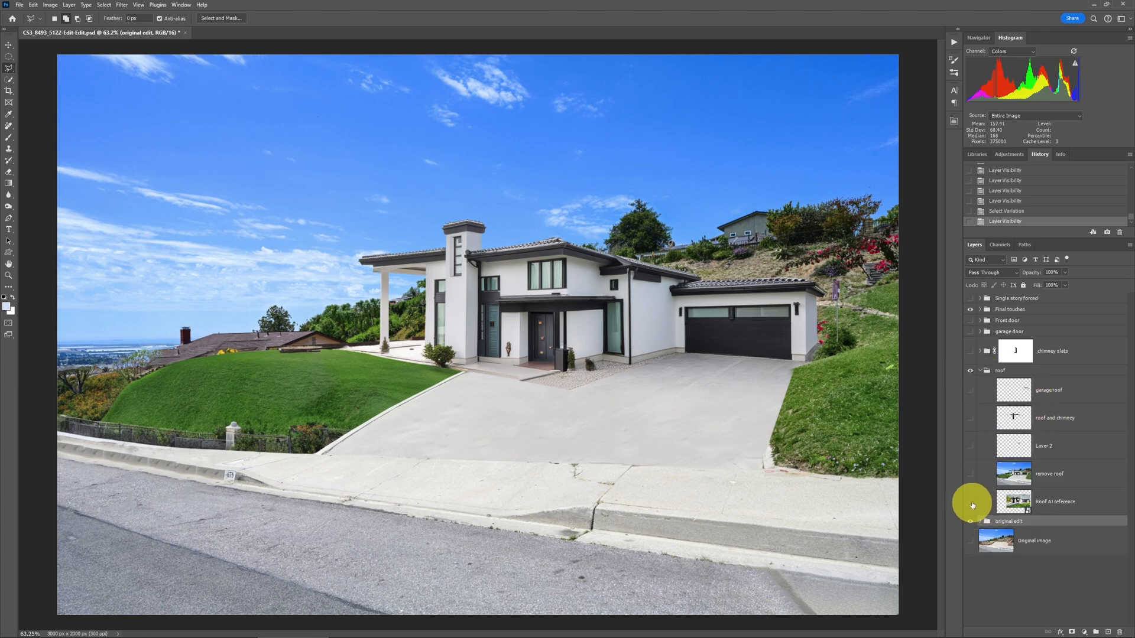
left_click(970, 502)
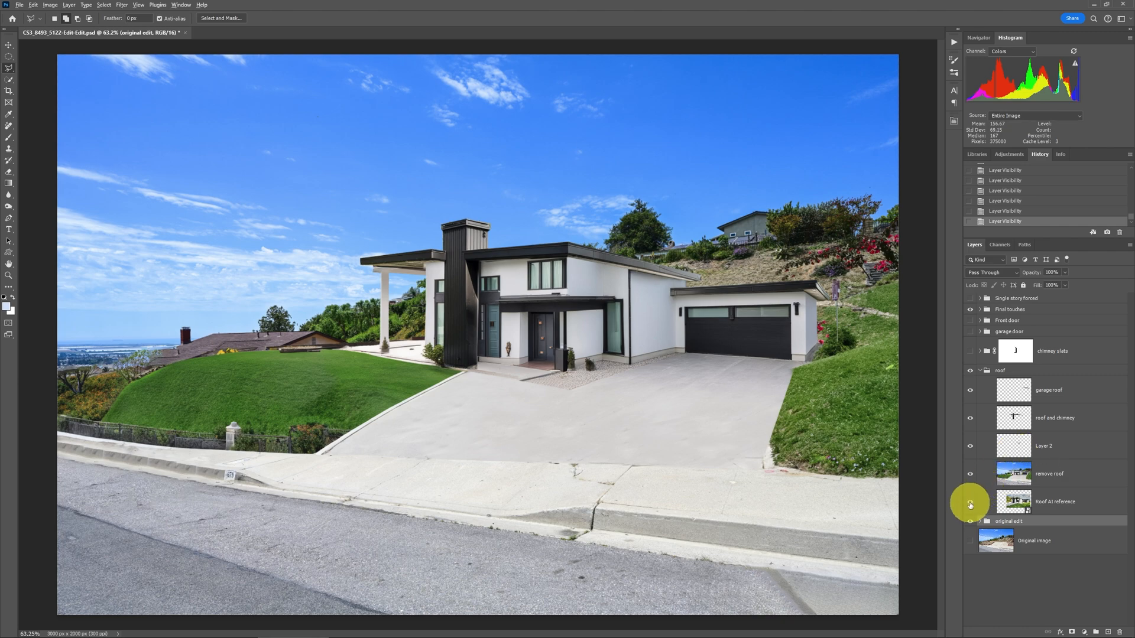
Solo the Roof AI reference image and copy its dark chimney
left_click(970, 504)
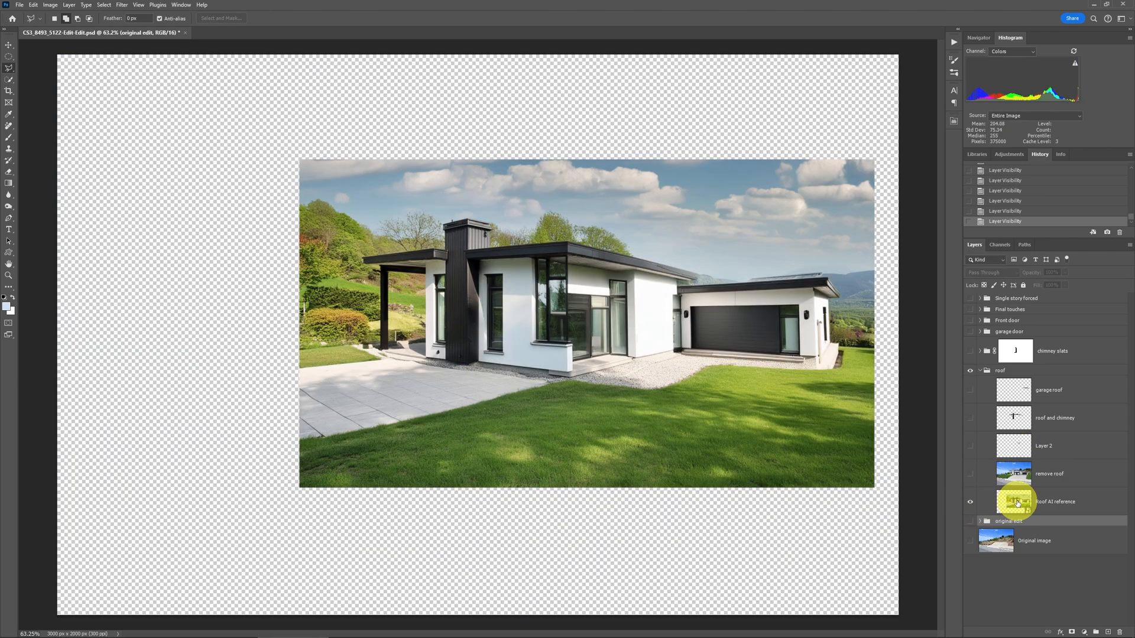
mouse_move(558, 251)
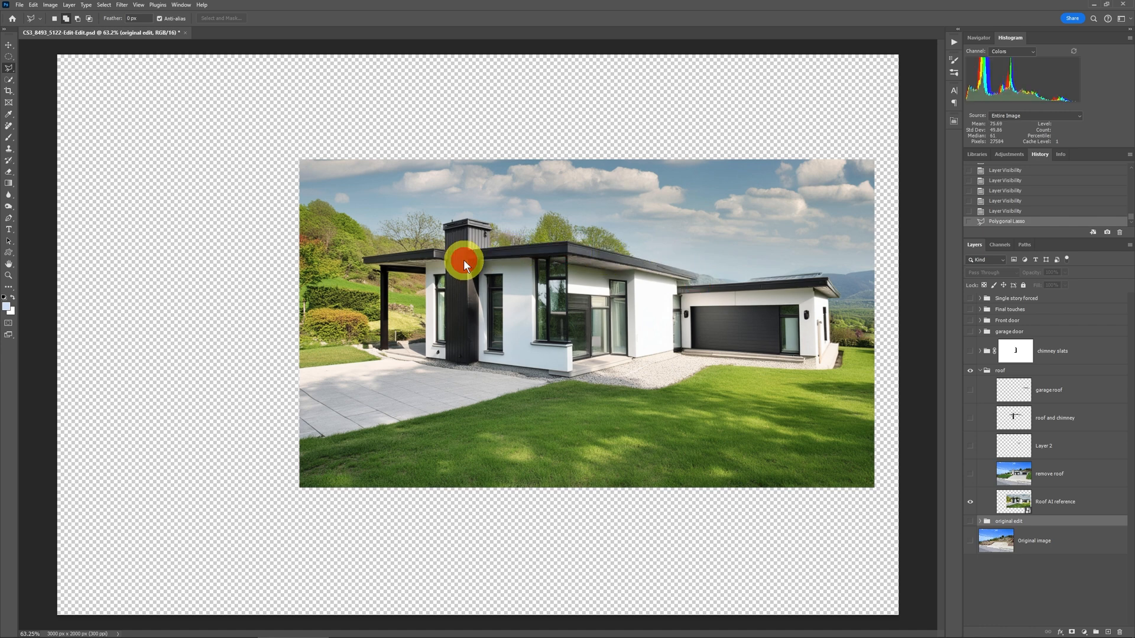
key("ctrl+c")
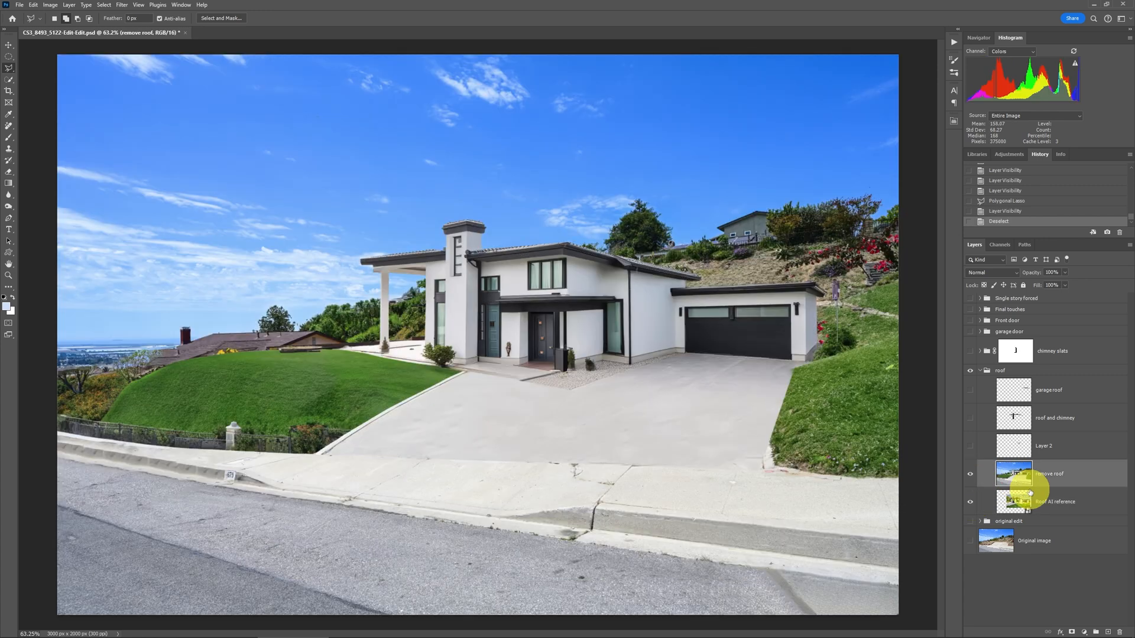
Paste the chimney as a new layer and move it onto the white tower
key("ctrl+v")
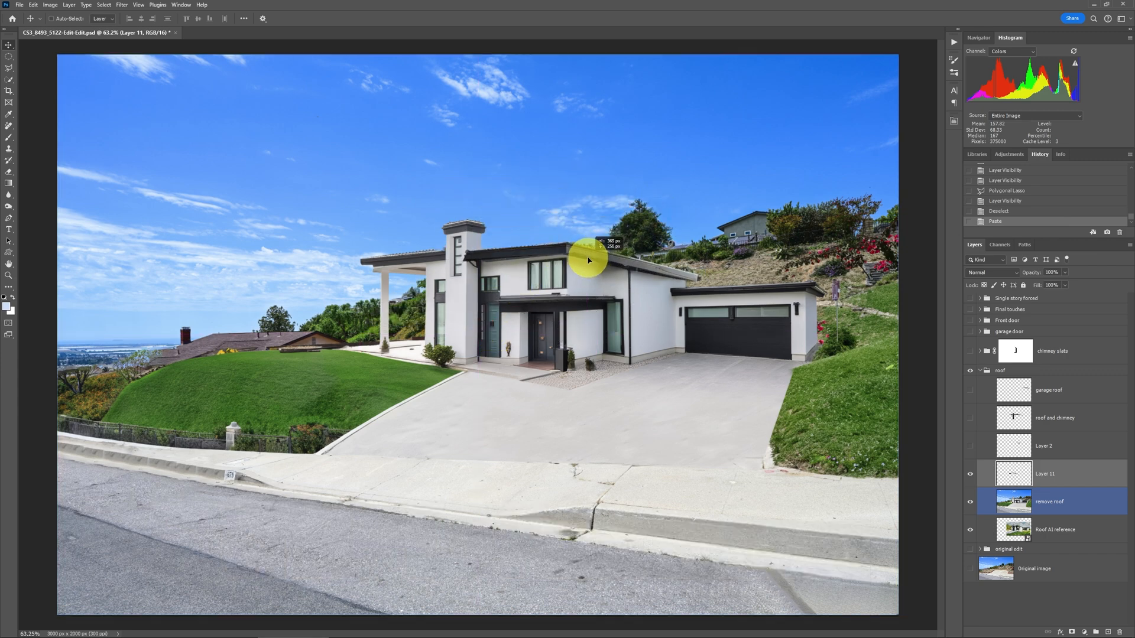
left_click_drag(589, 259, 614, 246)
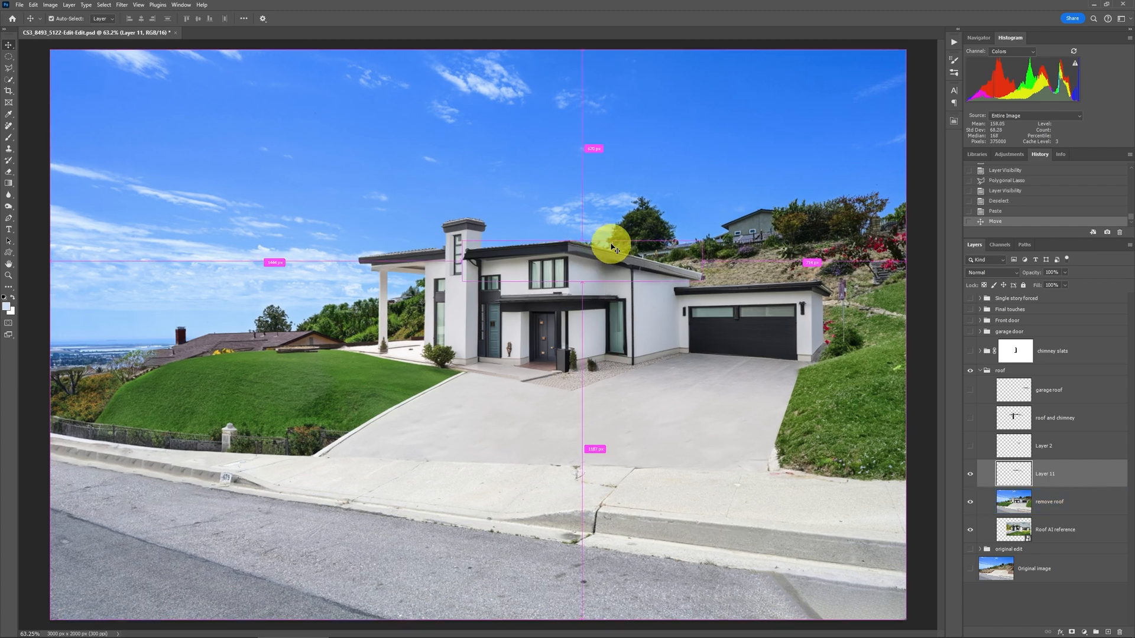
left_click(1048, 501)
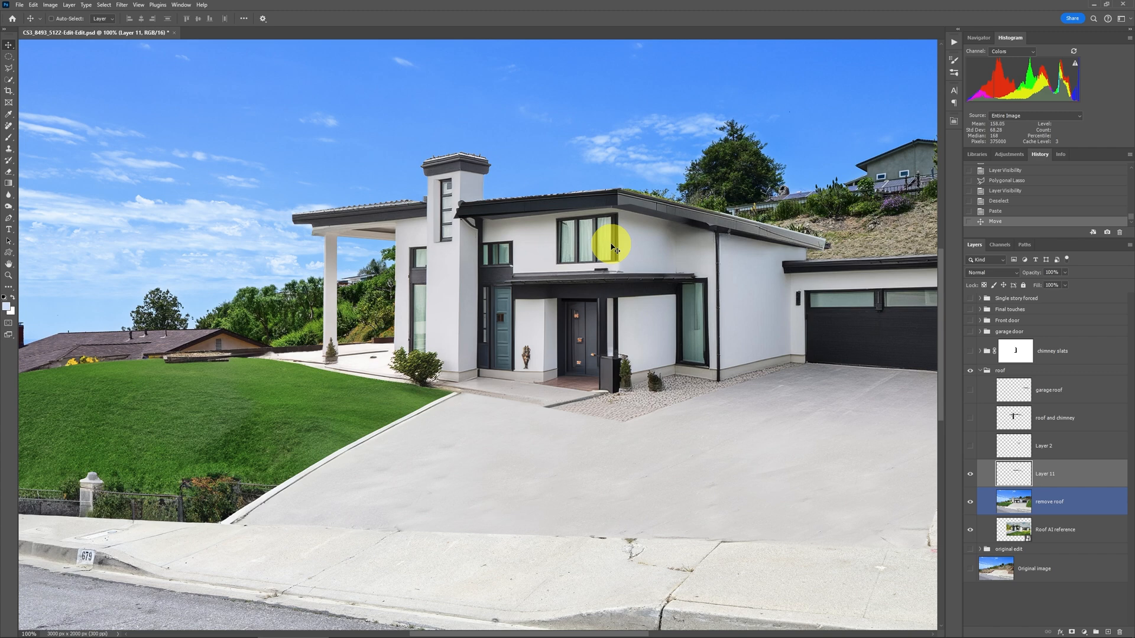
left_click(33, 4)
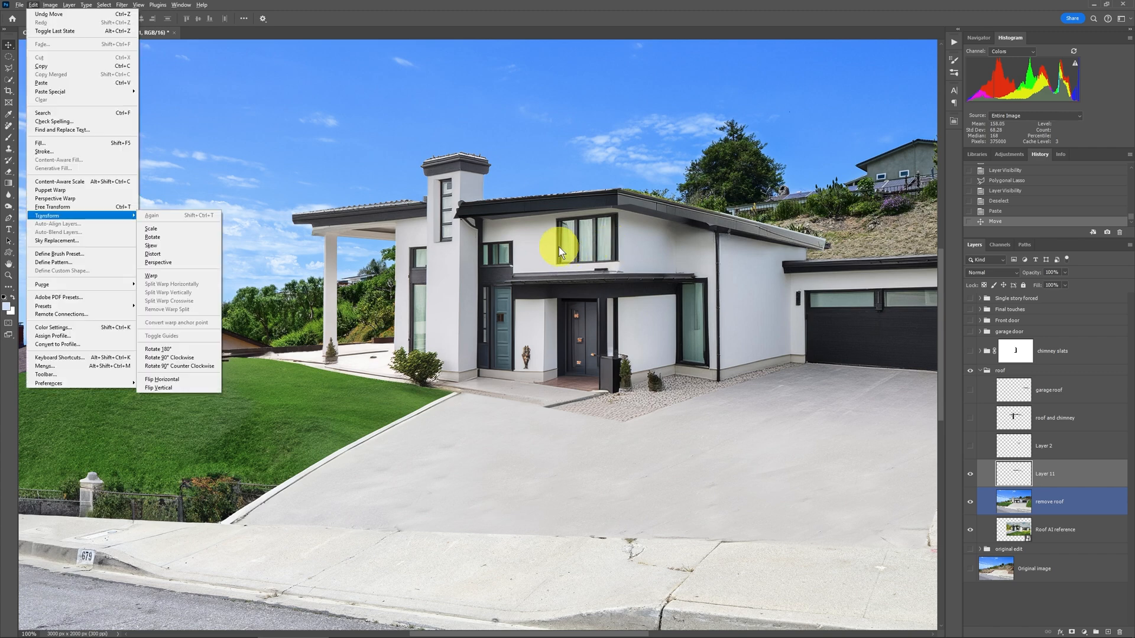
mouse_move(151, 276)
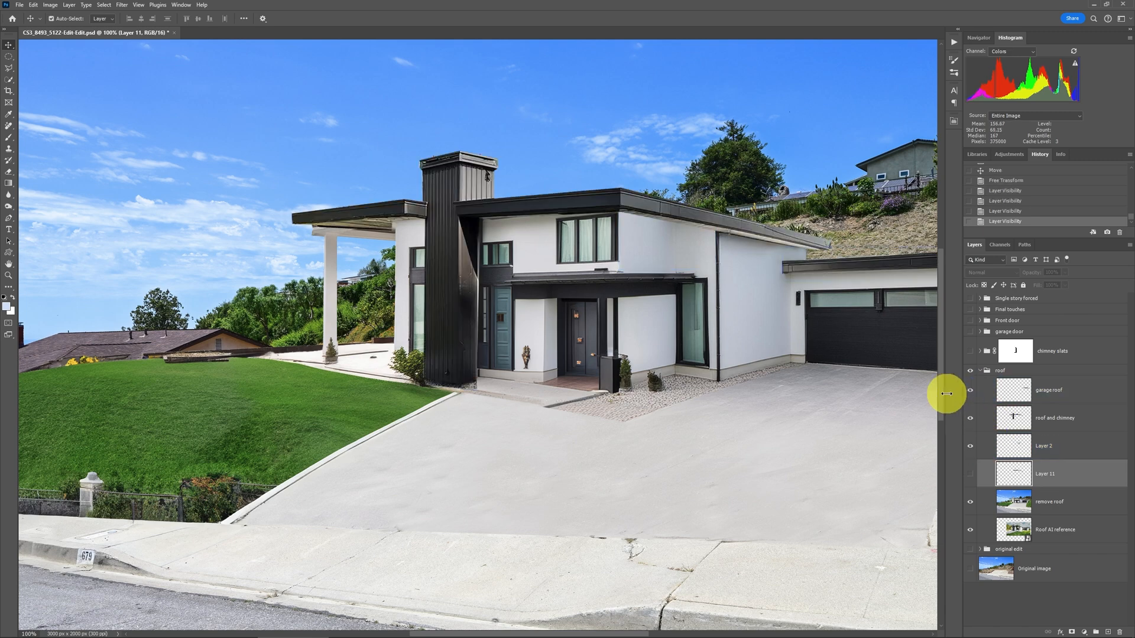
left_click(1048, 500)
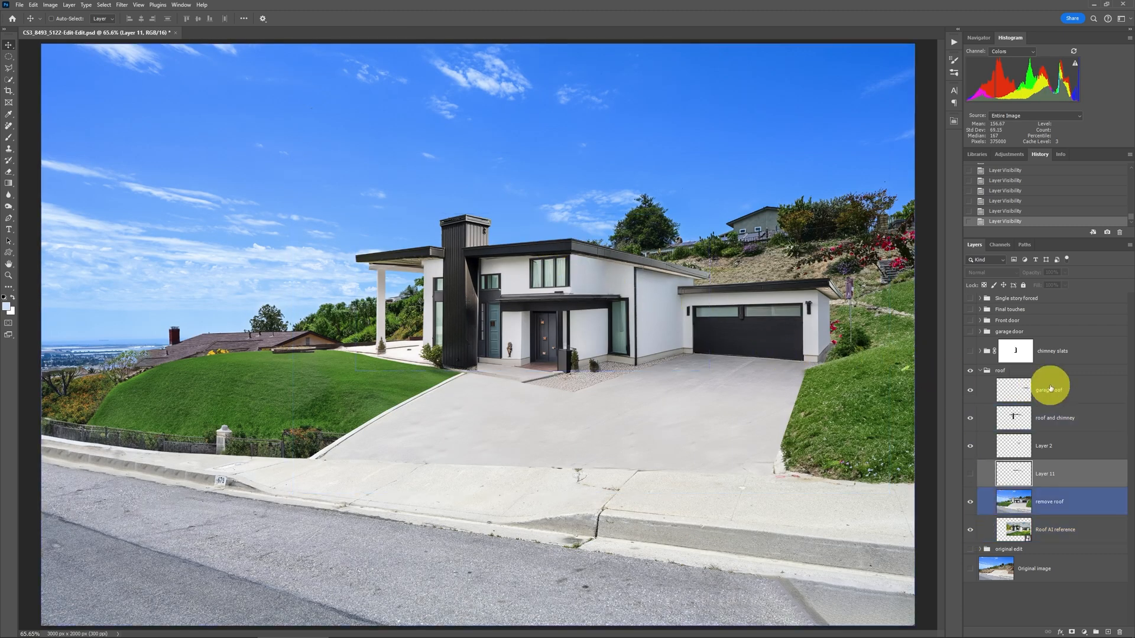
left_click(1049, 389)
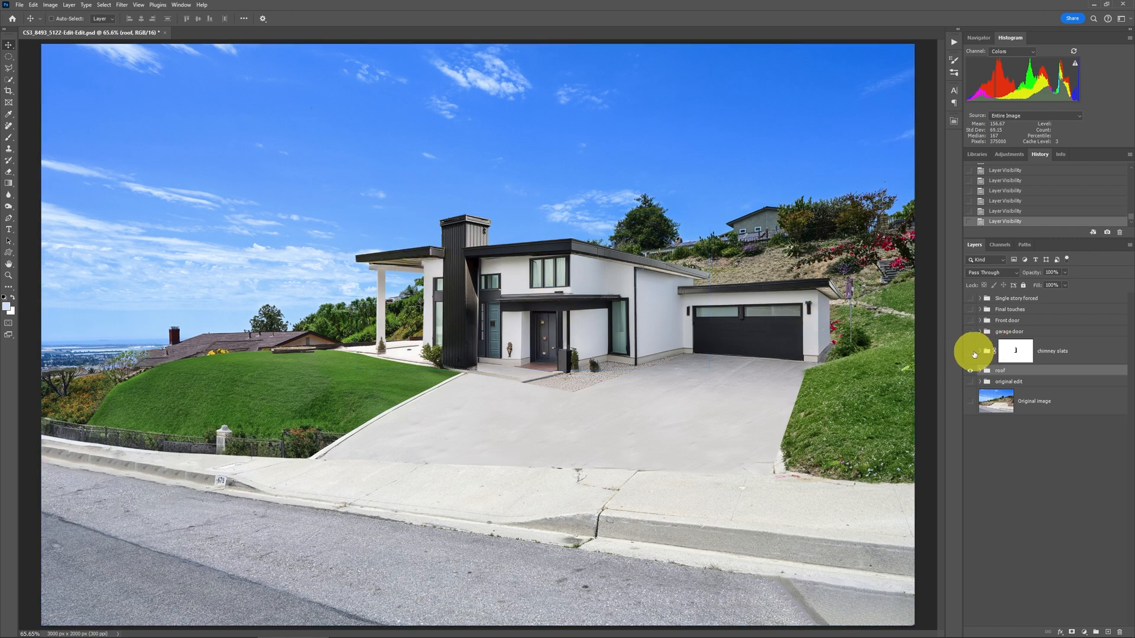
Expand the chimney slats group, hide the raw slats source and show a slat piece
left_click(1051, 351)
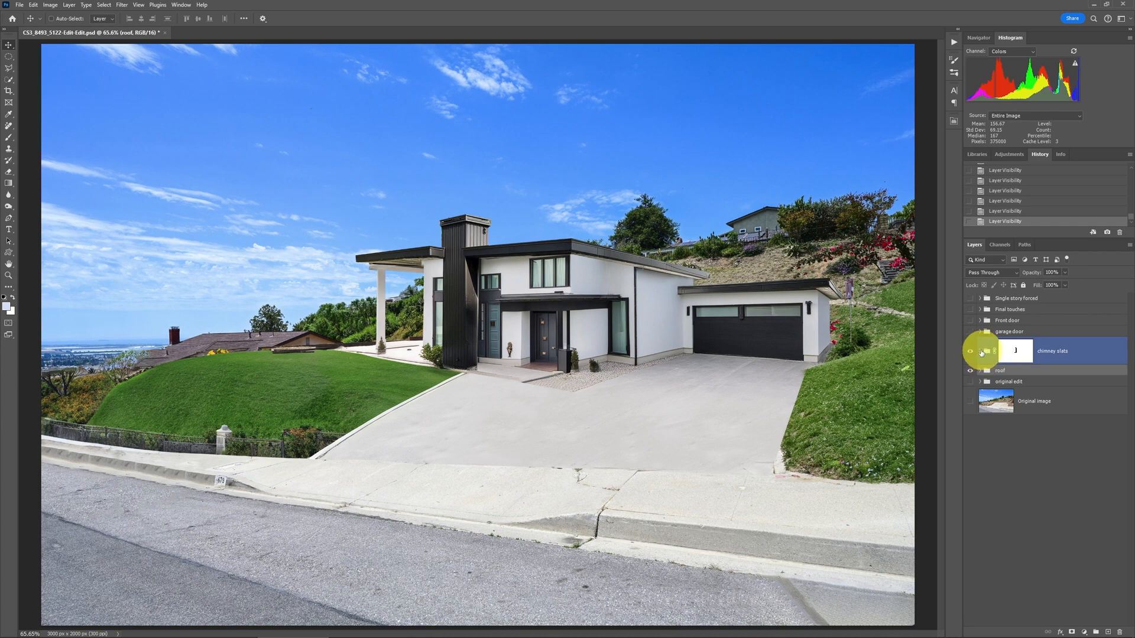
left_click(979, 351)
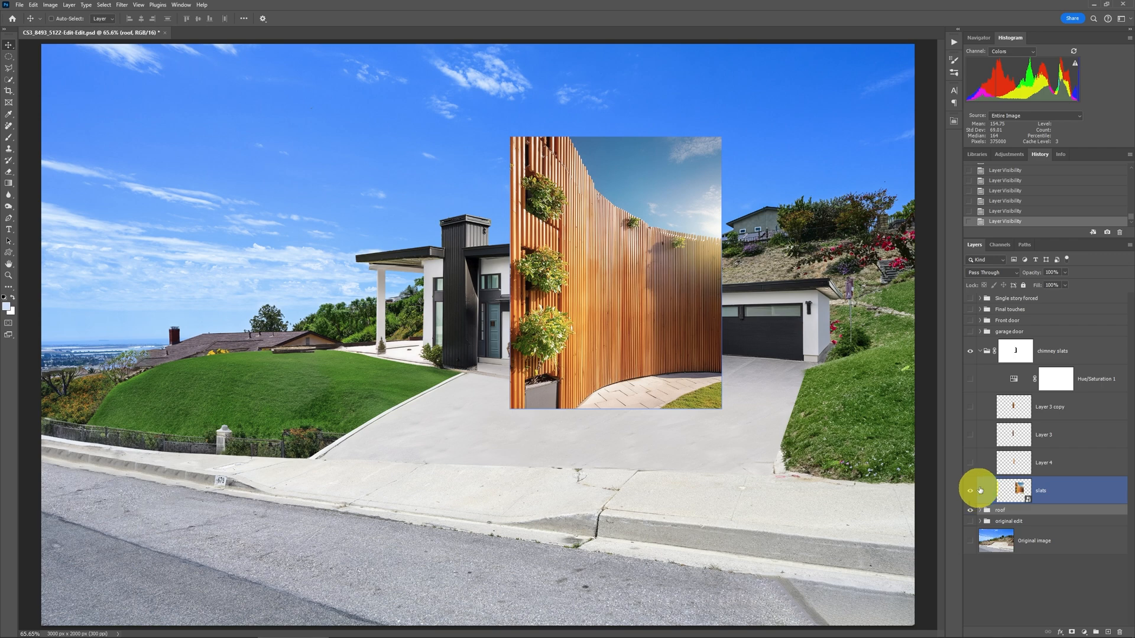
left_click(980, 491)
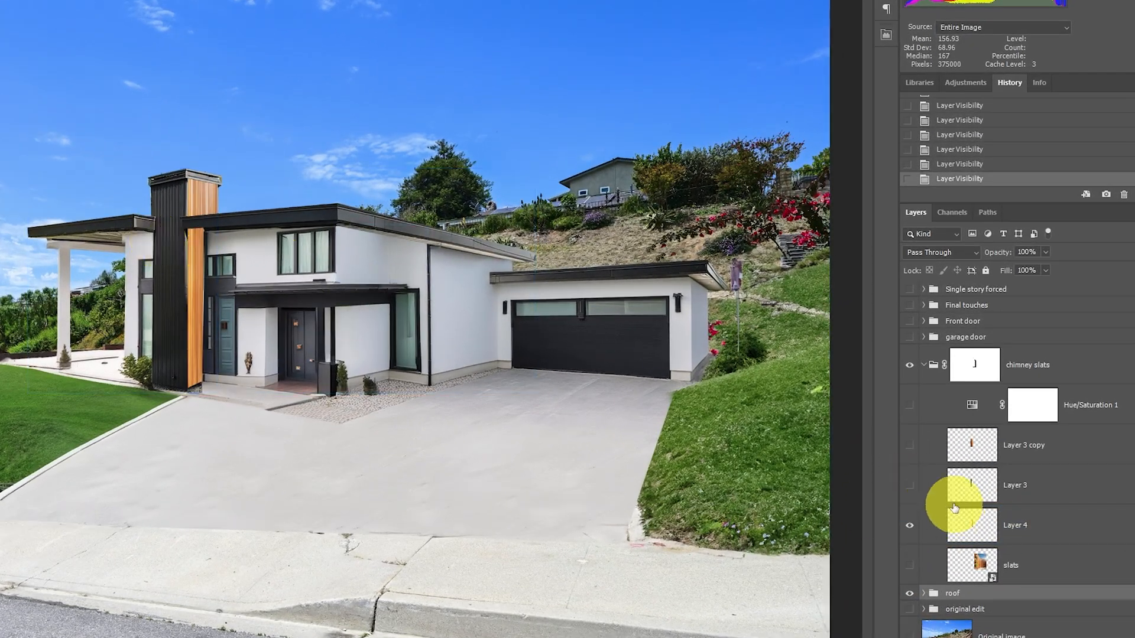
left_click(908, 484)
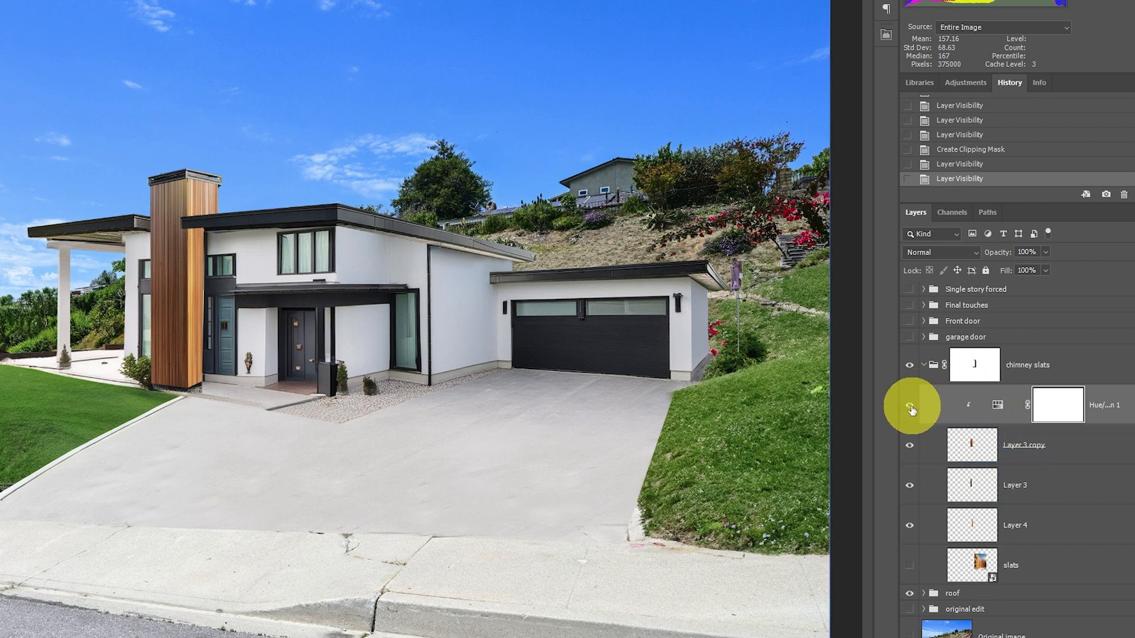
Compare the wood cladding with and without its colour adjustment, then collapse the chimney slats group
left_click(909, 404)
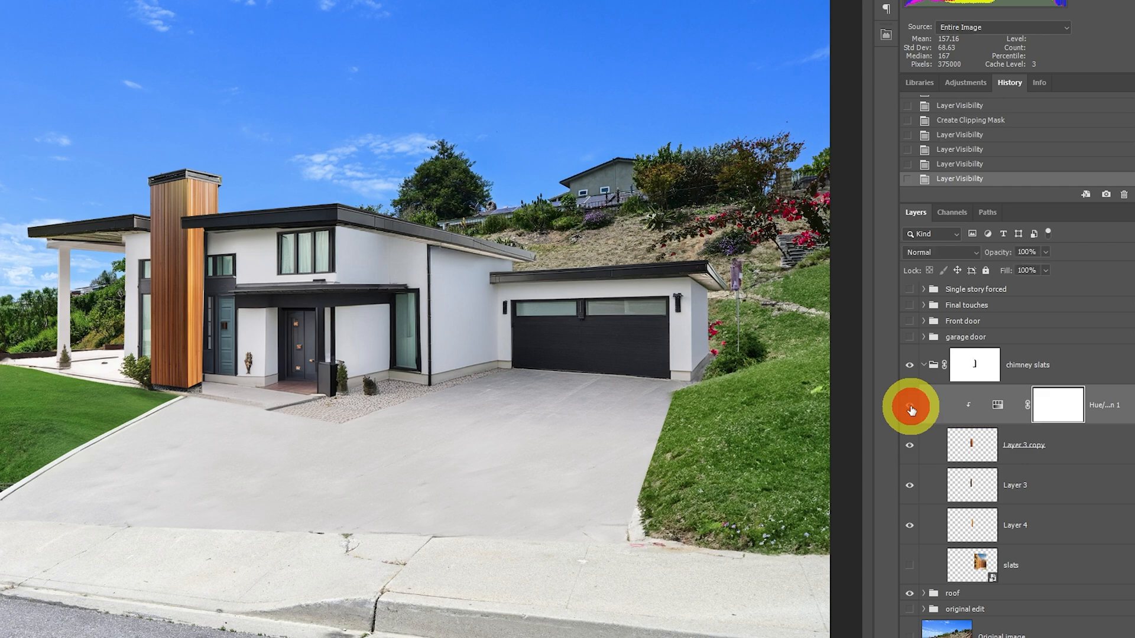
left_click(1013, 444)
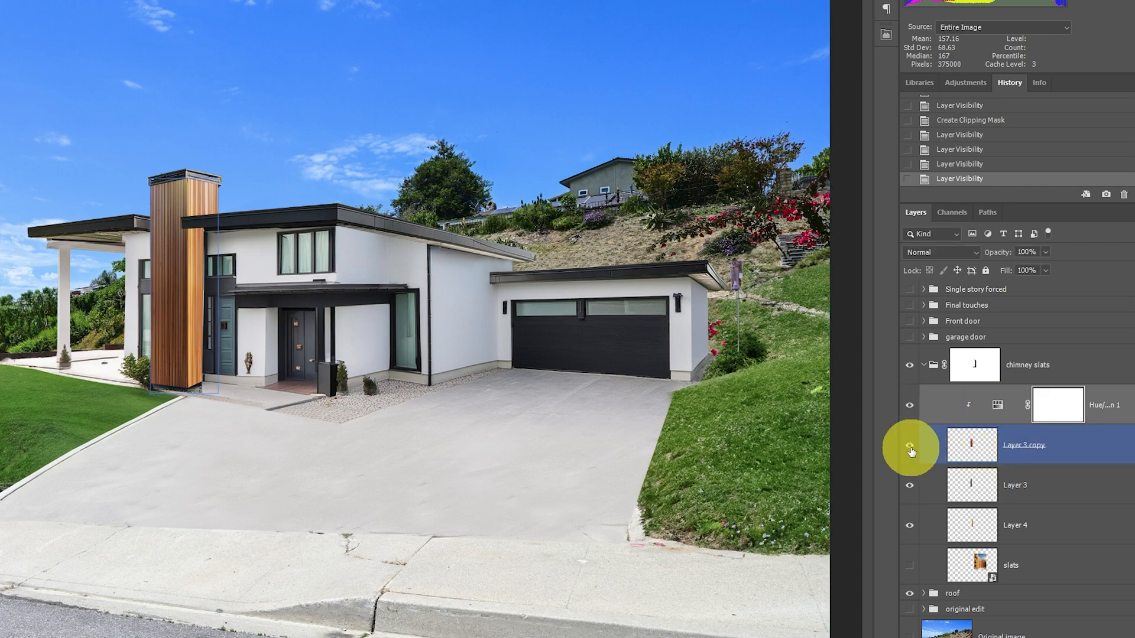
left_click(910, 445)
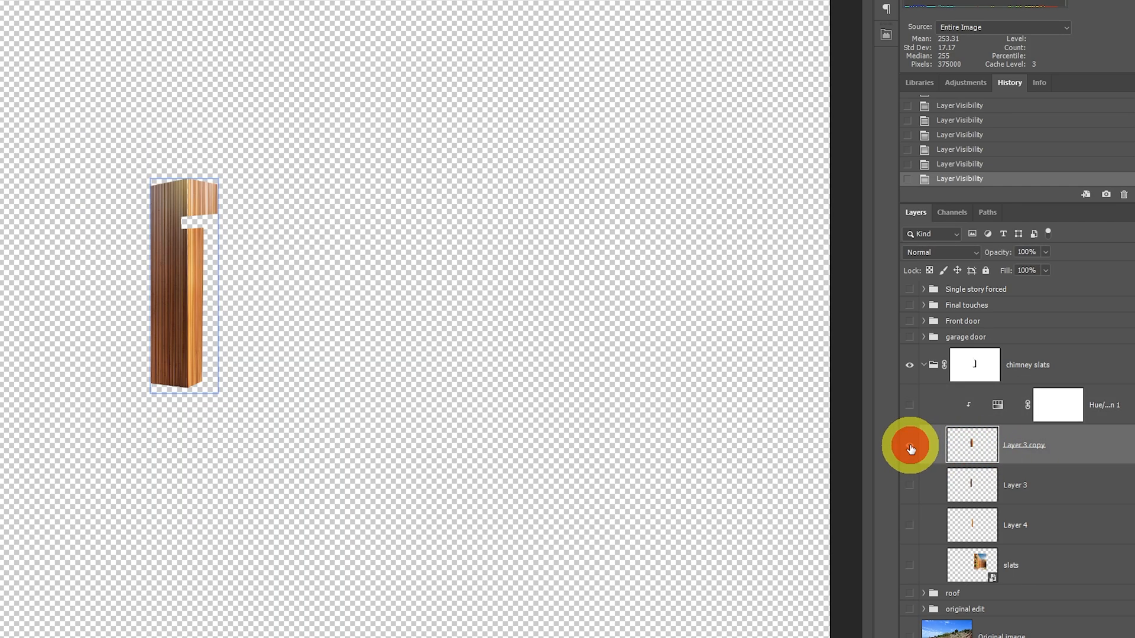
left_click(910, 445)
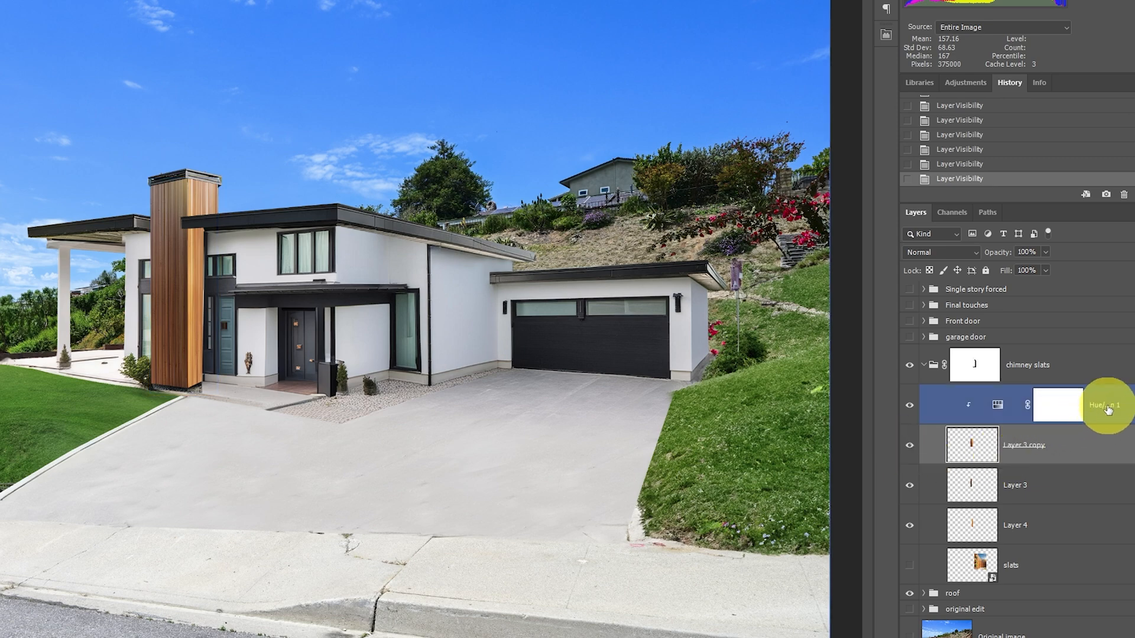
left_click(1028, 364)
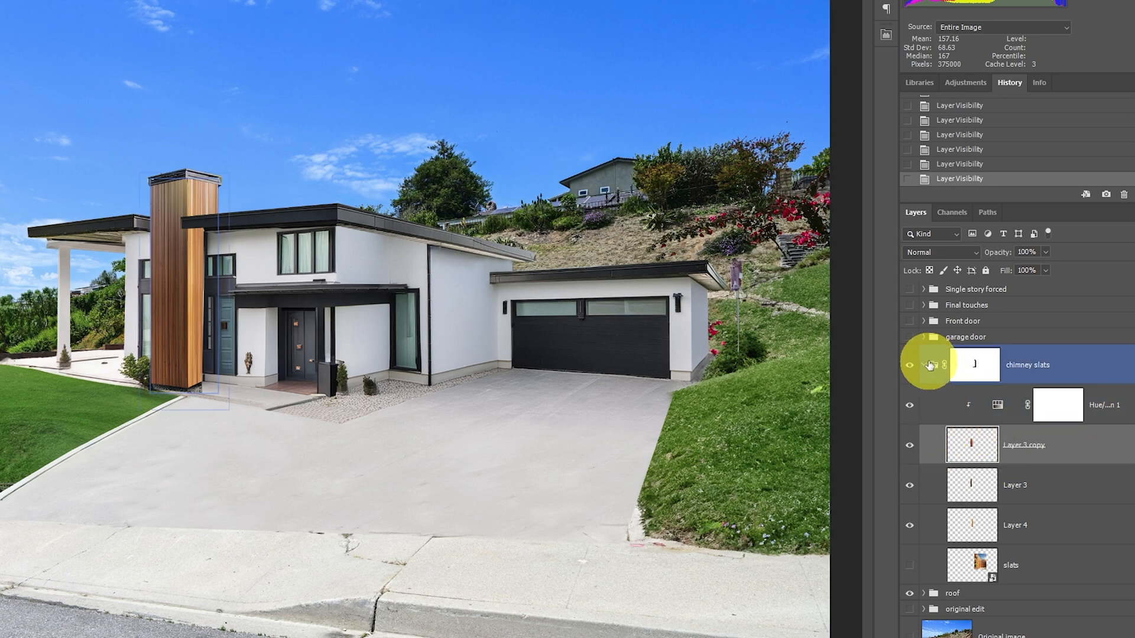
left_click(923, 365)
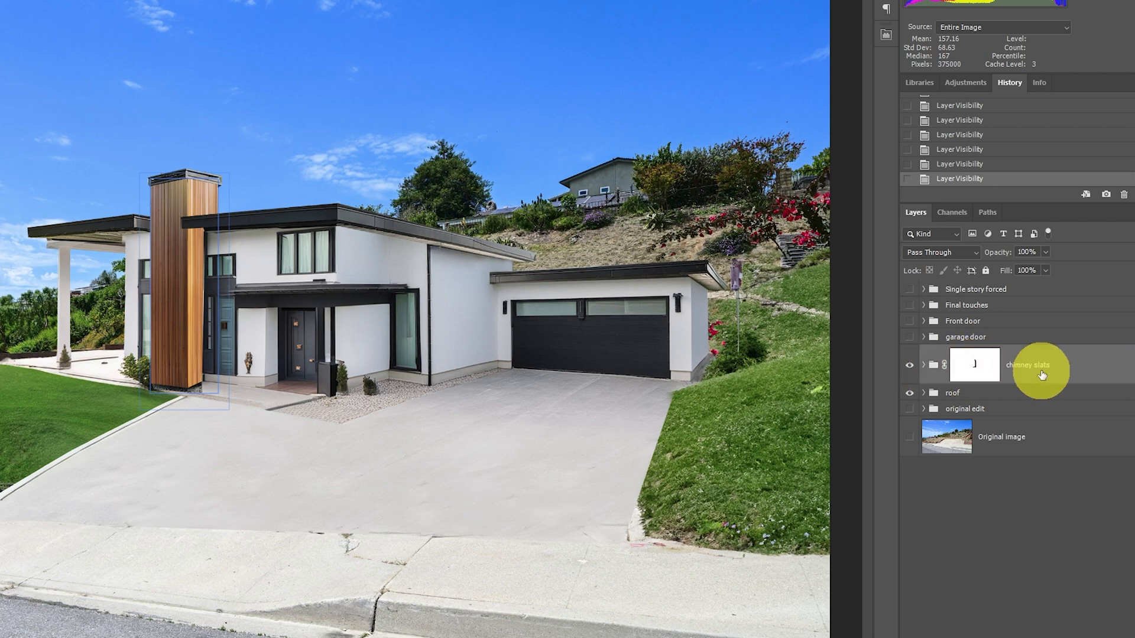
mouse_move(1042, 373)
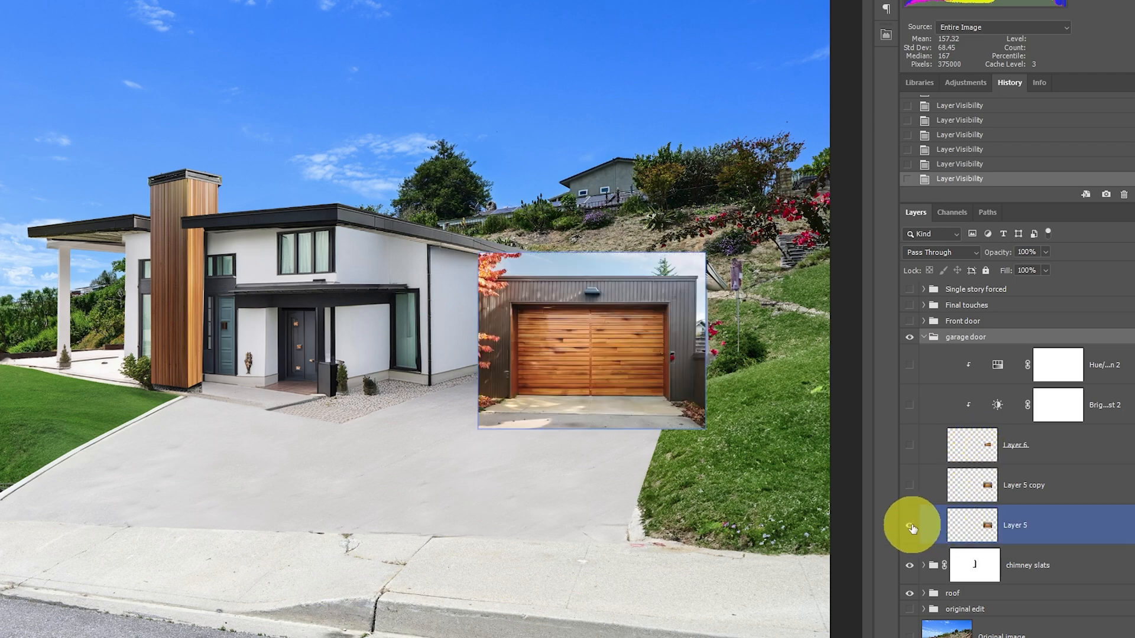
Hide the full garage door photo (Layer 5) and show the cut-out wooden door (Layer 6)
left_click(909, 525)
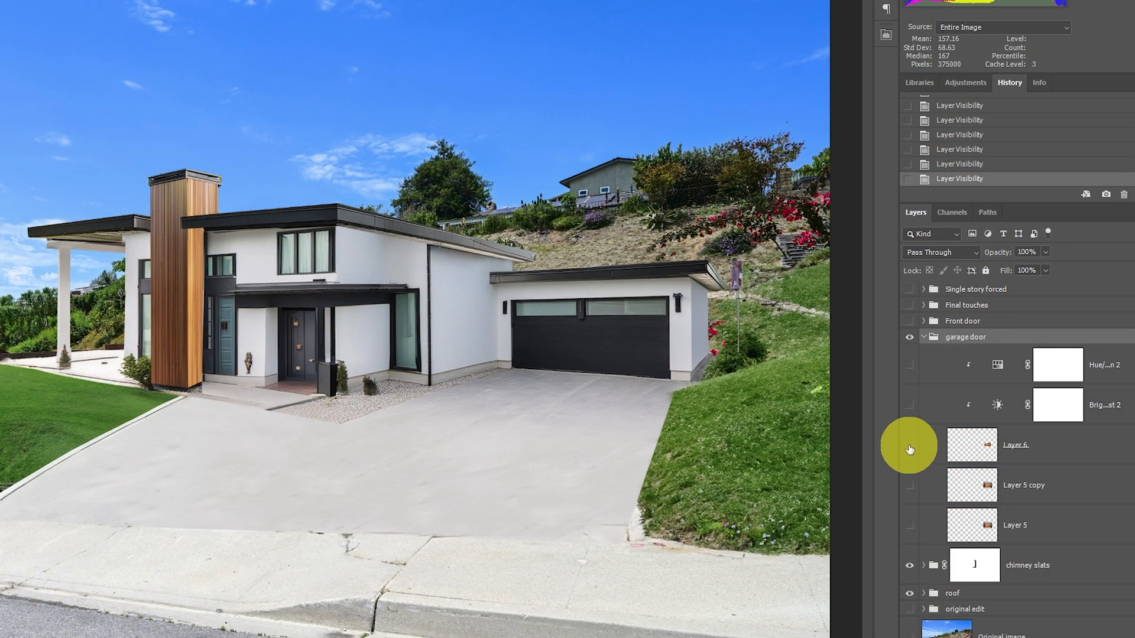
left_click(910, 444)
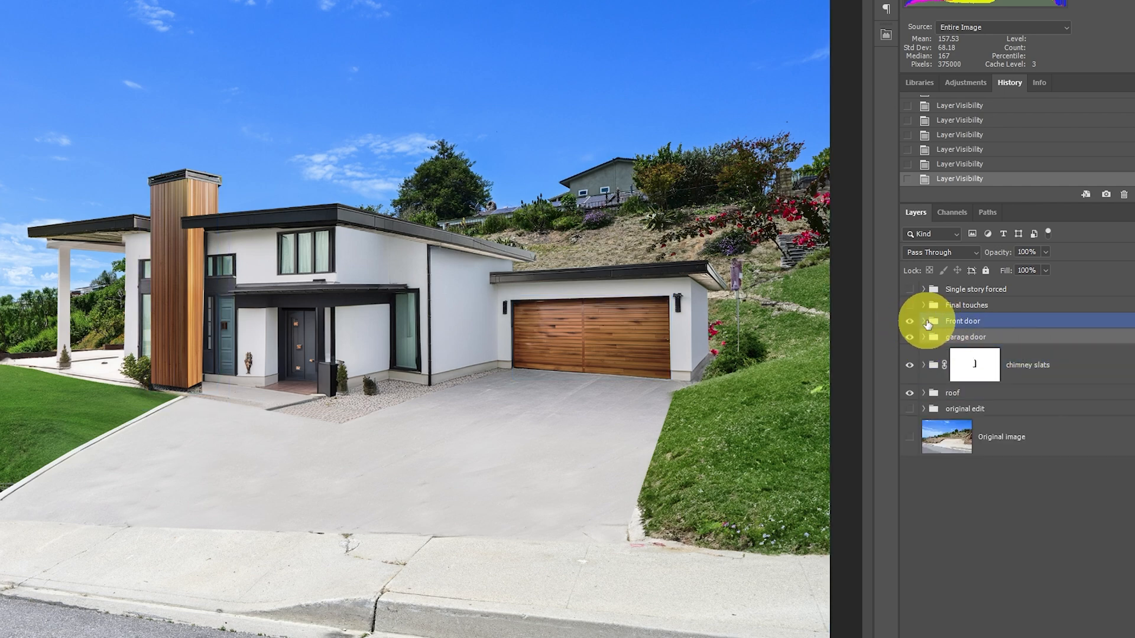
Expand the Front door group and enable the wooden front door and its Hue/Saturation adjustment
left_click(923, 320)
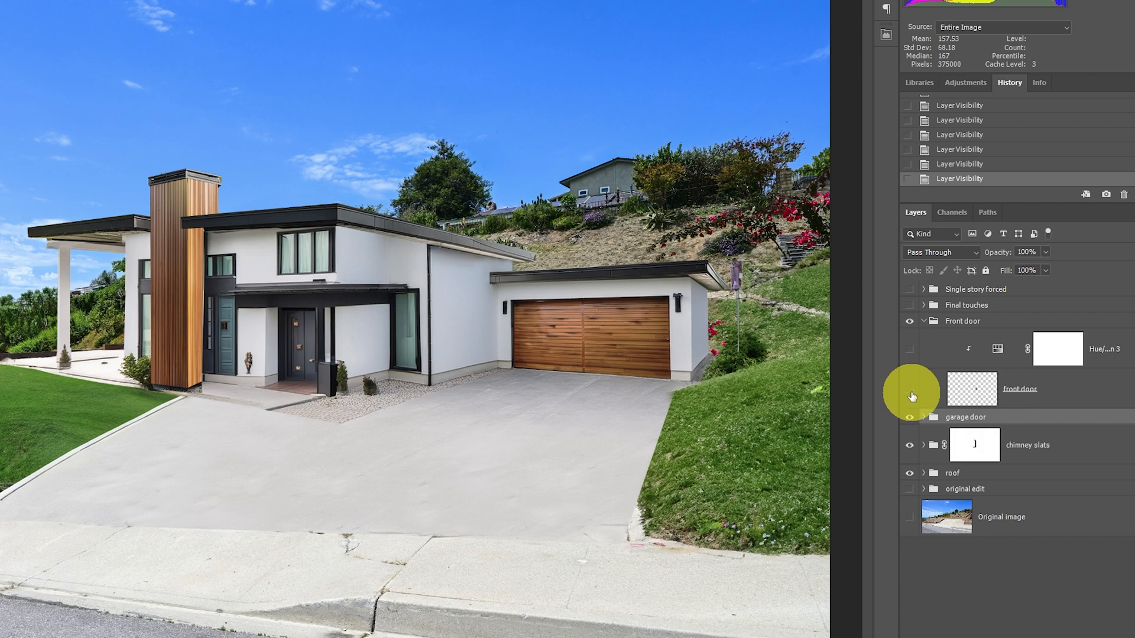
left_click(909, 389)
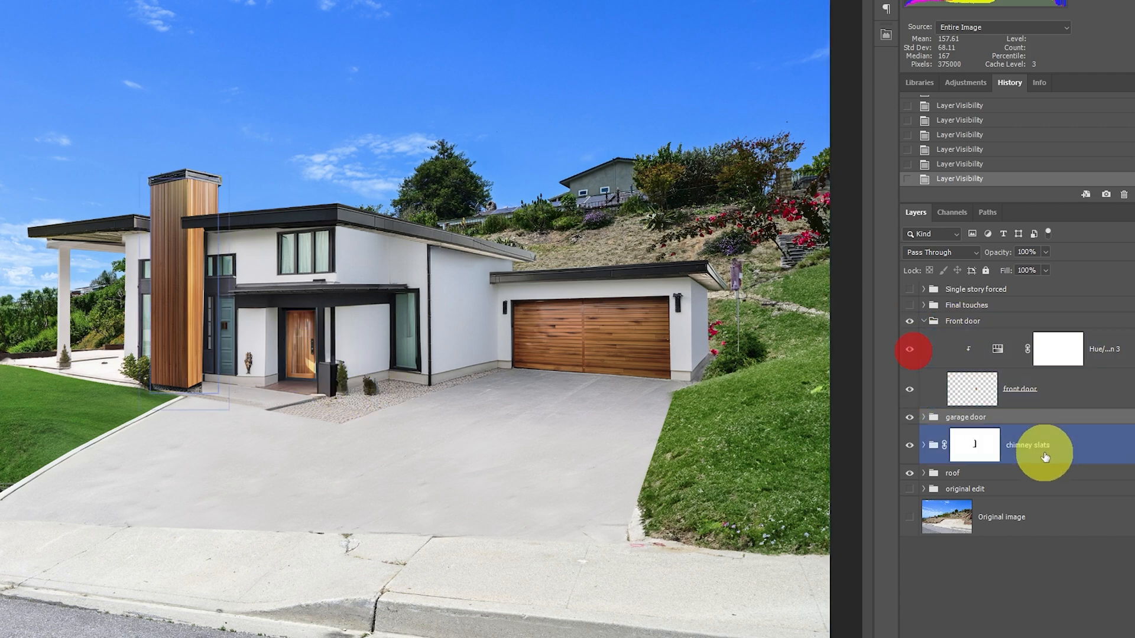
left_click(952, 473)
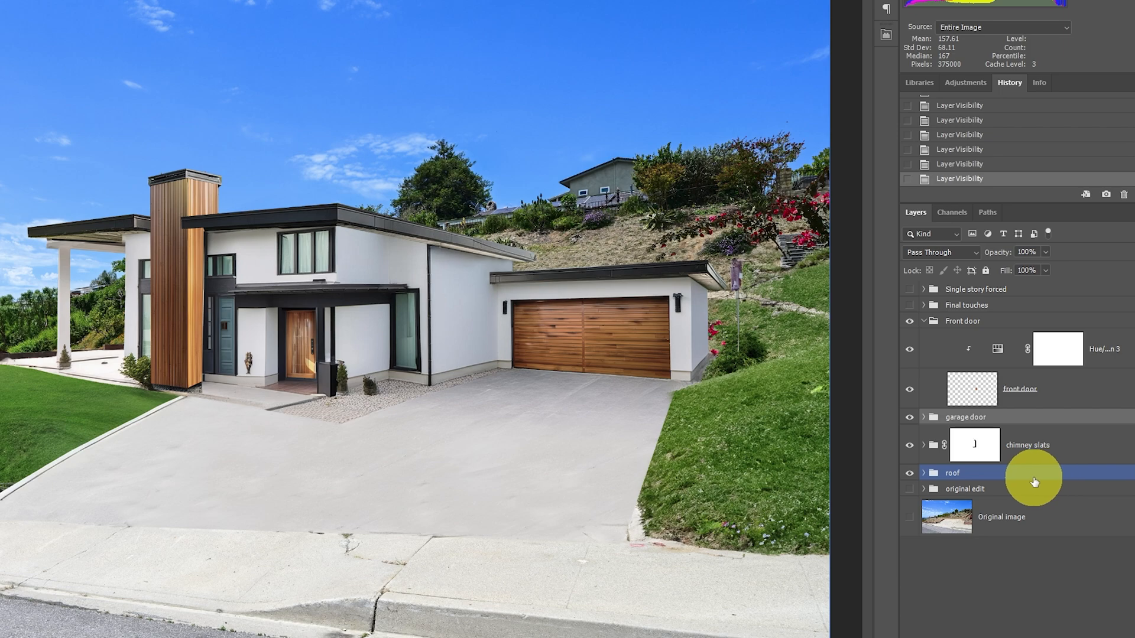
left_click(1019, 389)
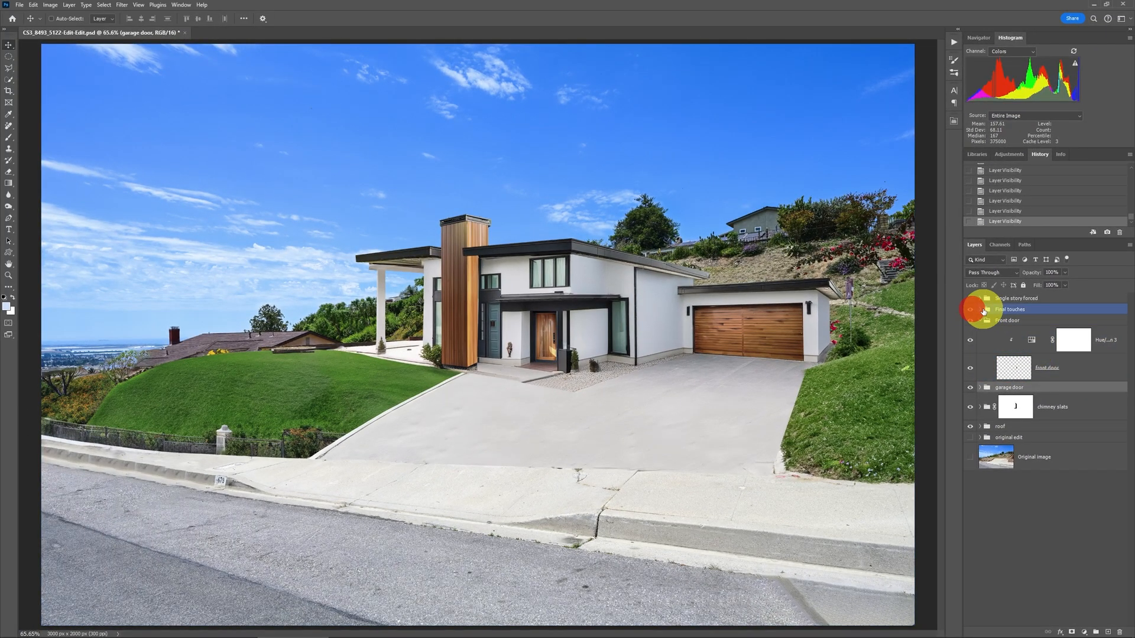
Expand Final touches and enable the wood-toned underroof colour and full-length window layers
left_click(980, 309)
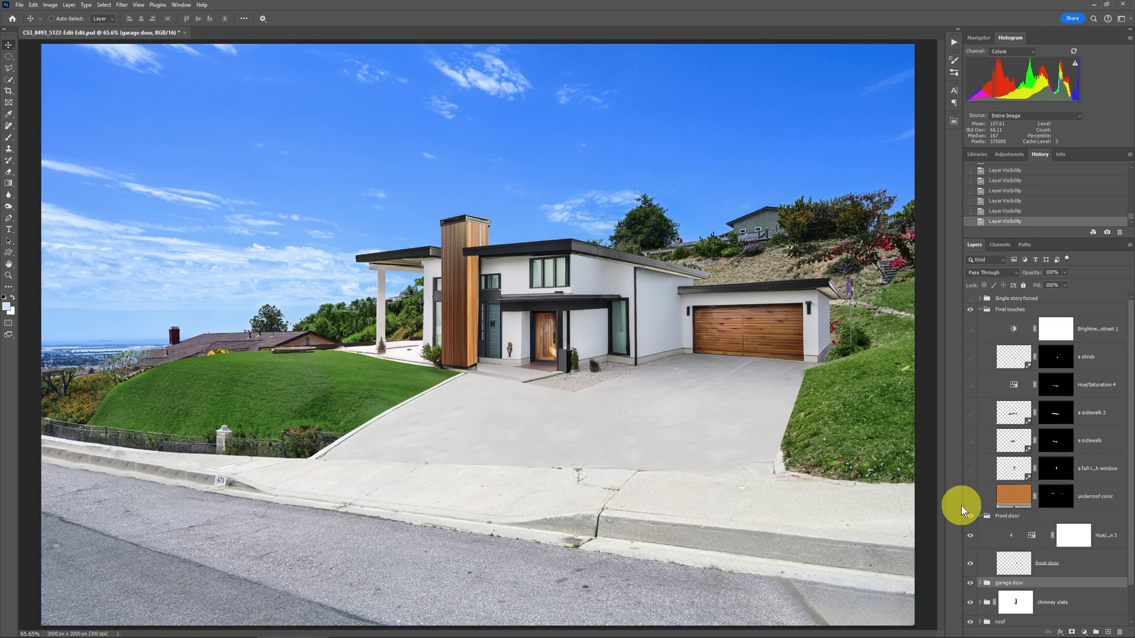
left_click(1096, 496)
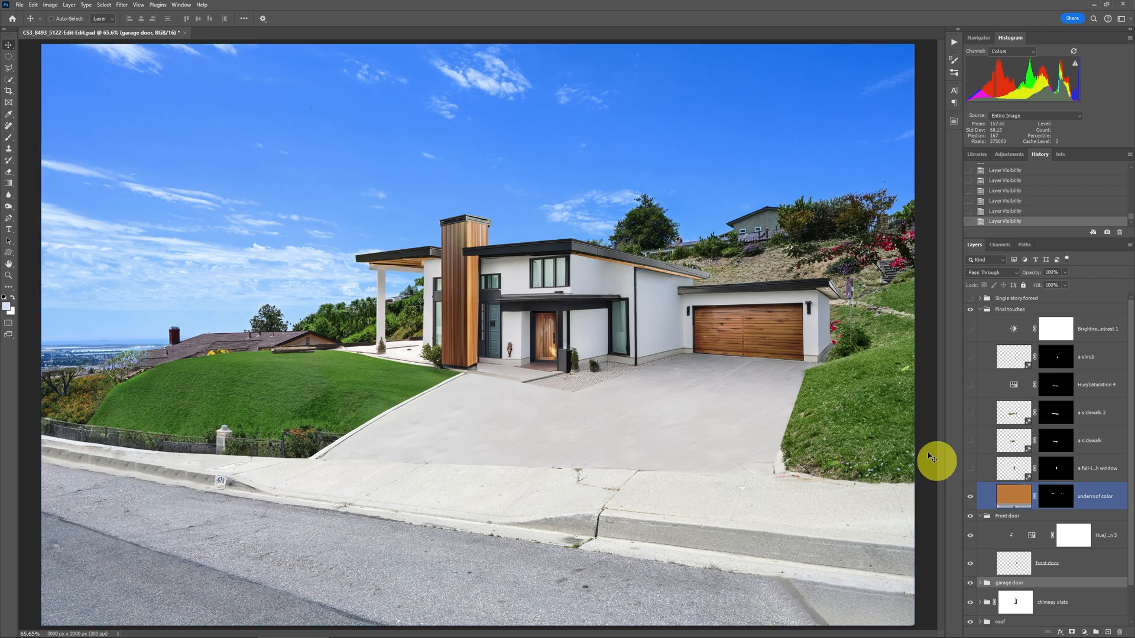
left_click(1096, 497)
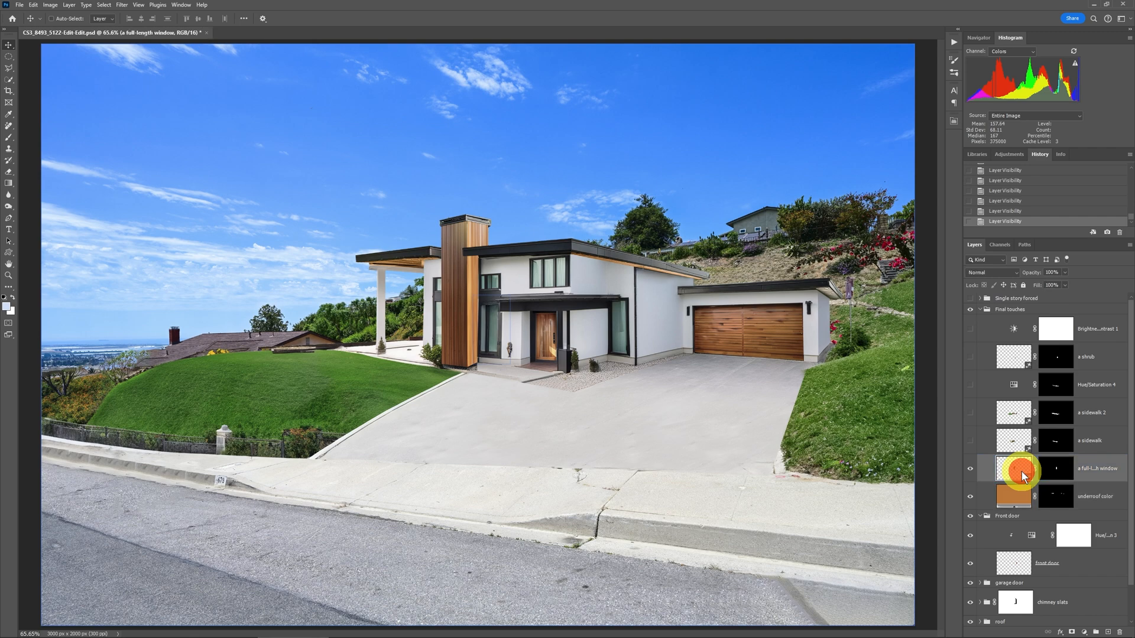
Review the window's generative variations, then enable sidewalks, shrubs and Brightness/Contrast 1
left_click(1020, 467)
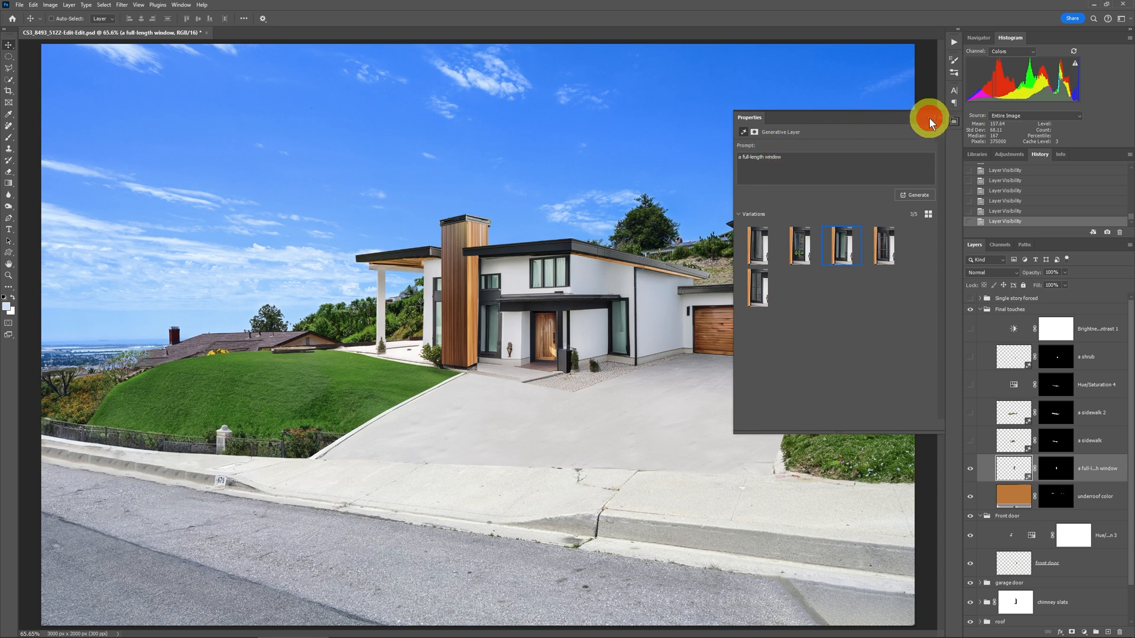
left_click(1088, 440)
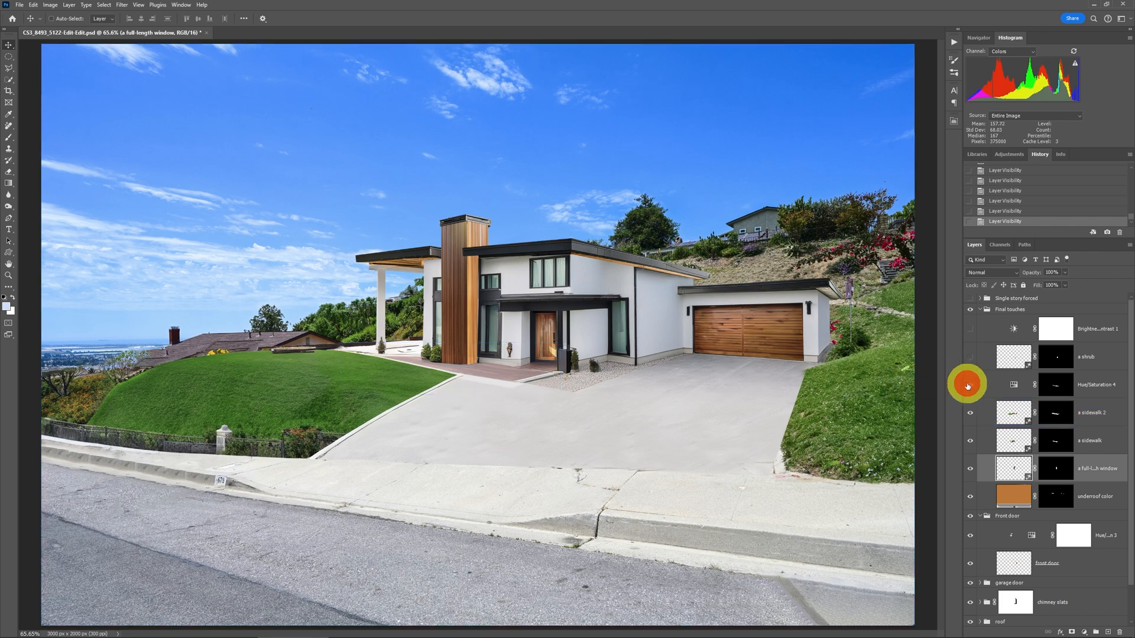
mouse_move(970, 360)
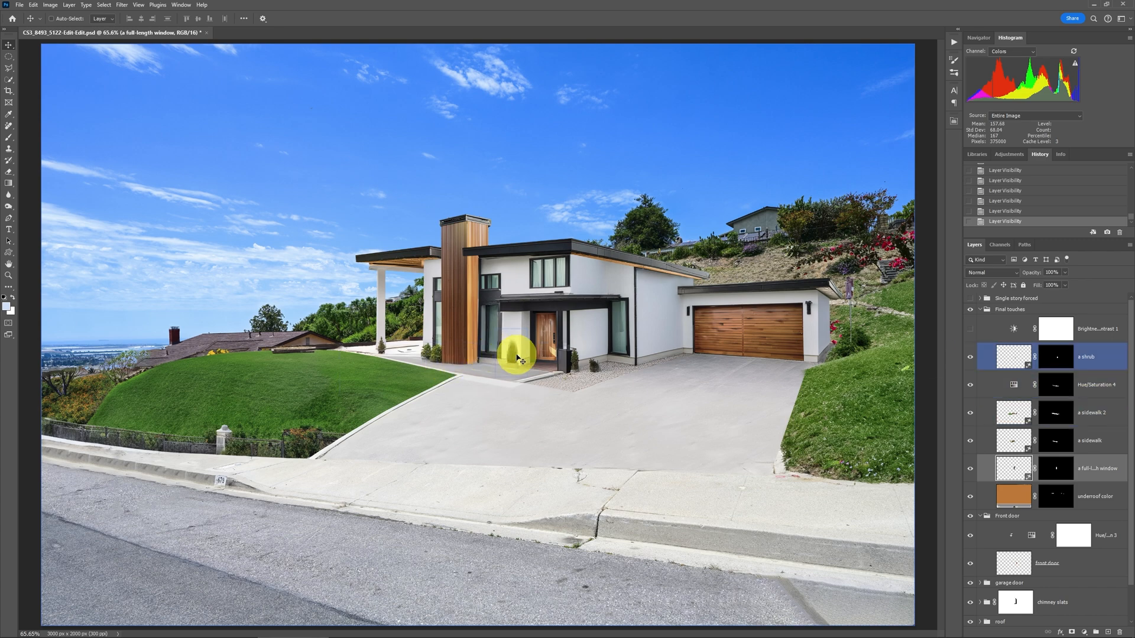
left_click(970, 333)
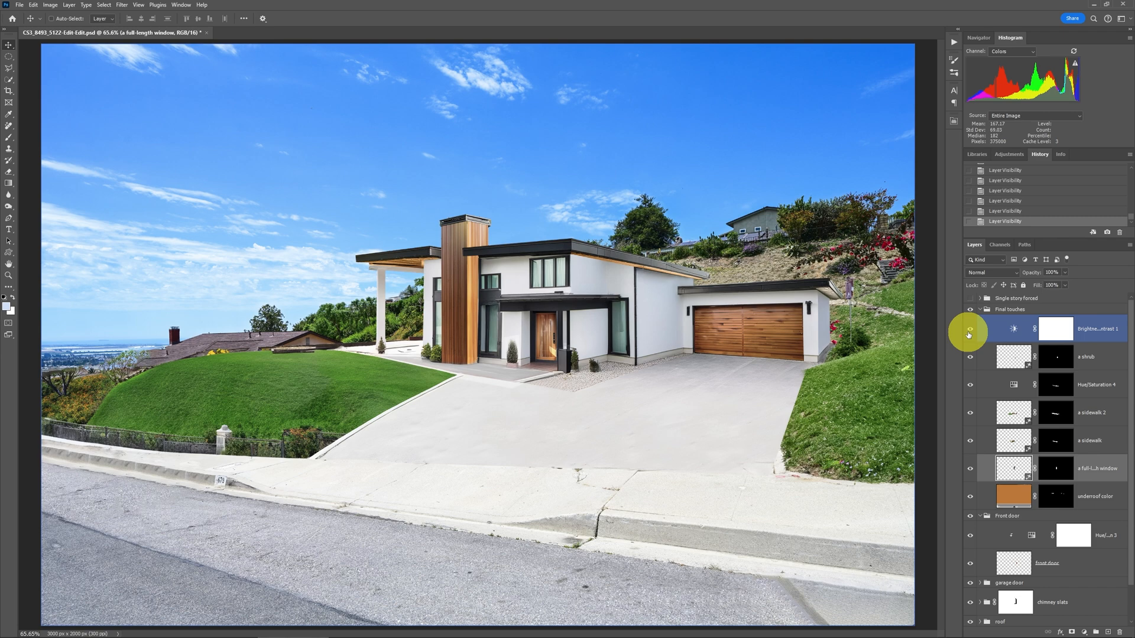
left_click(1010, 309)
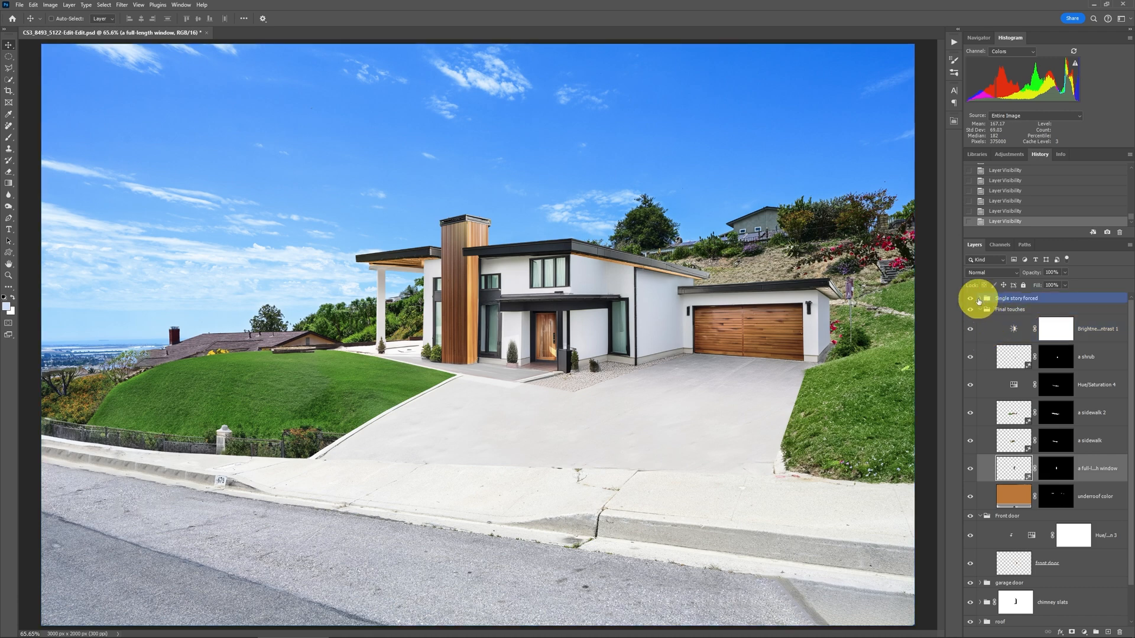
Enable and expand the Single story forced group, then solo the Original image layer
left_click(1017, 297)
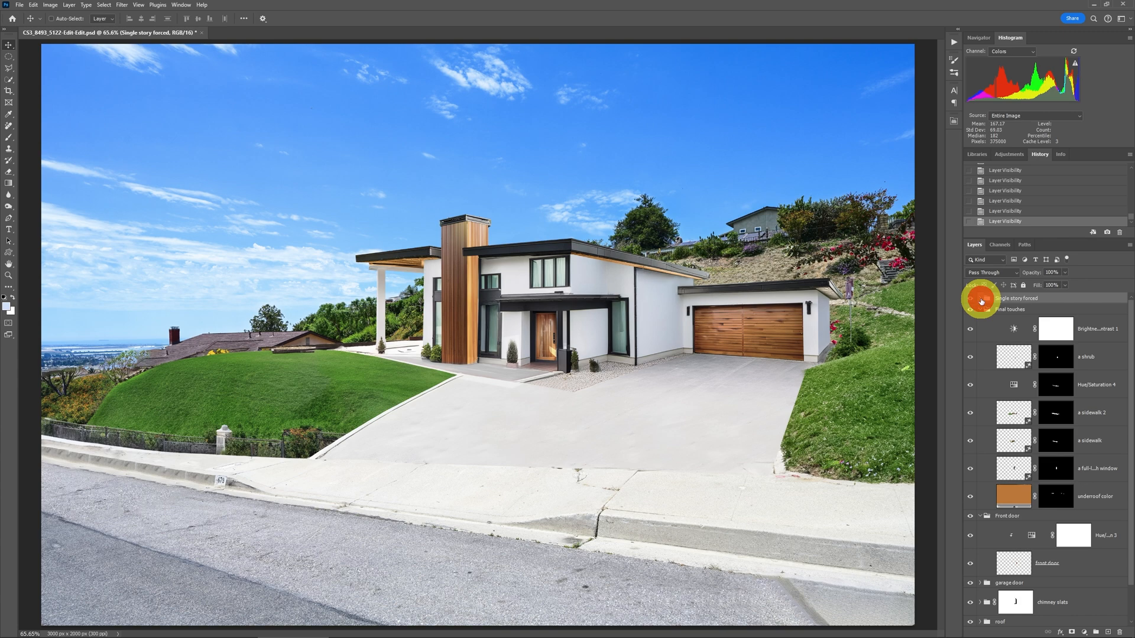
left_click(979, 297)
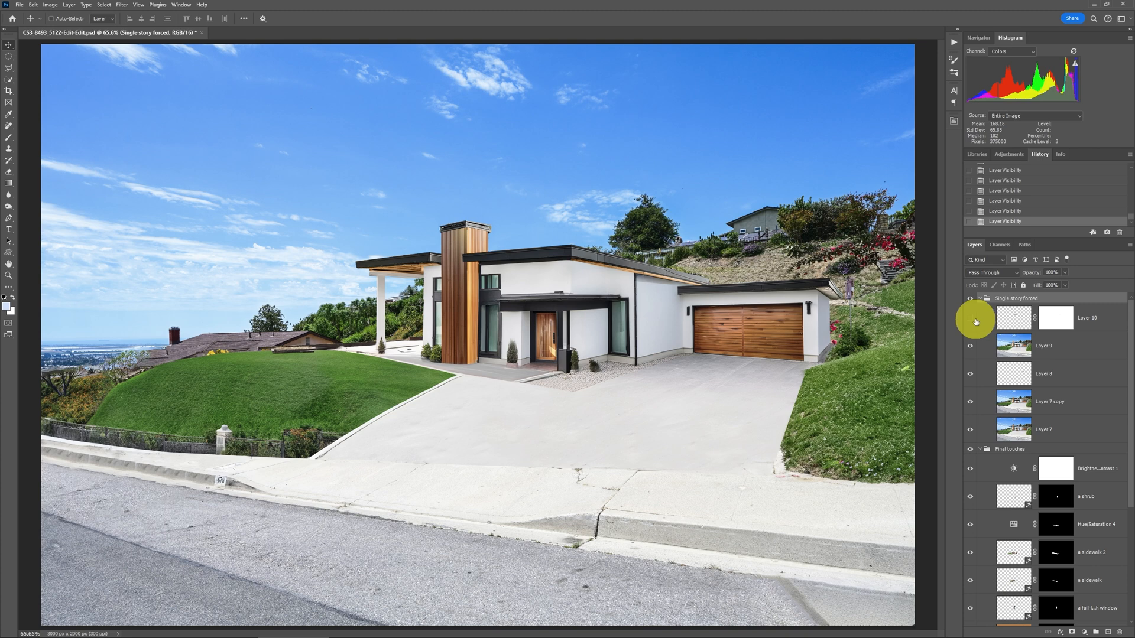
left_click(1050, 345)
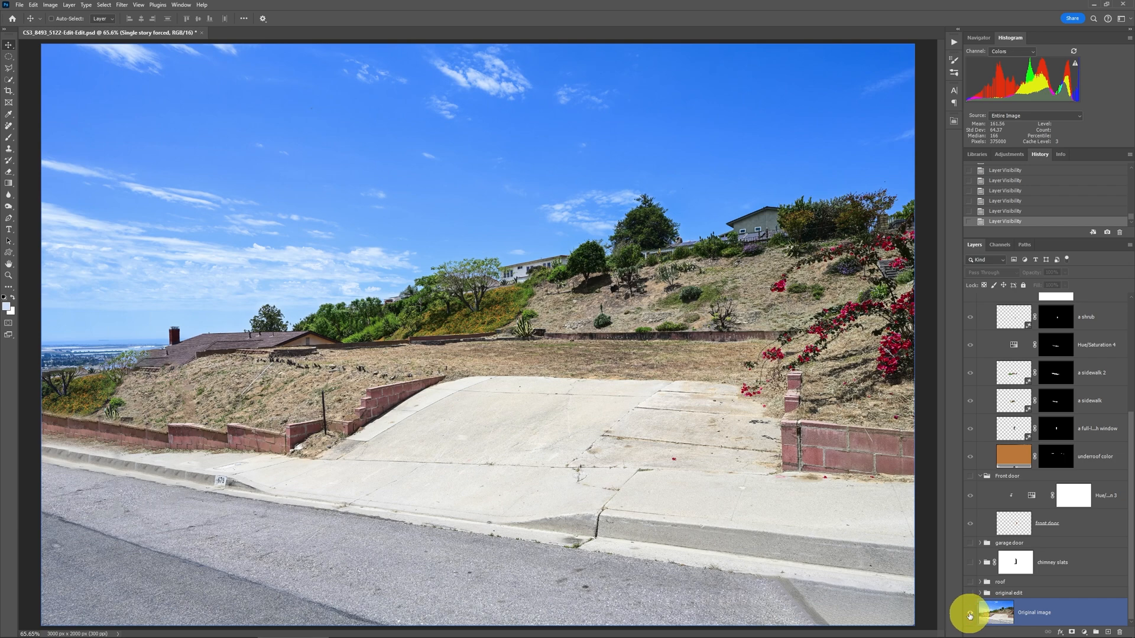
Restore all composite layers over the Original image, showing the single-story house again
left_click(969, 615)
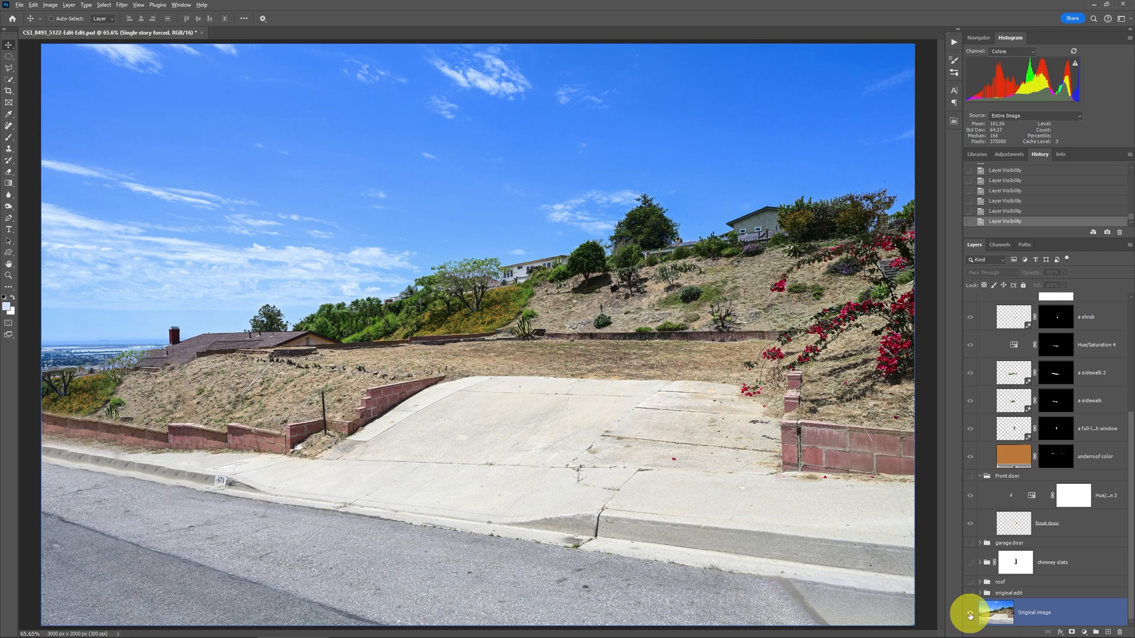
left_click(969, 613)
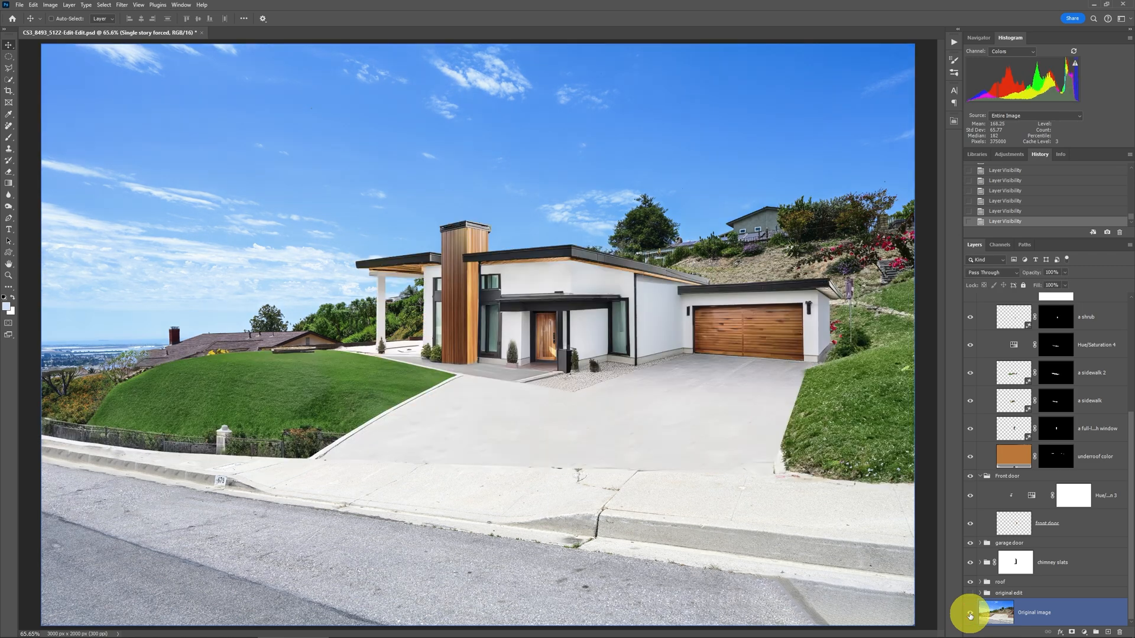